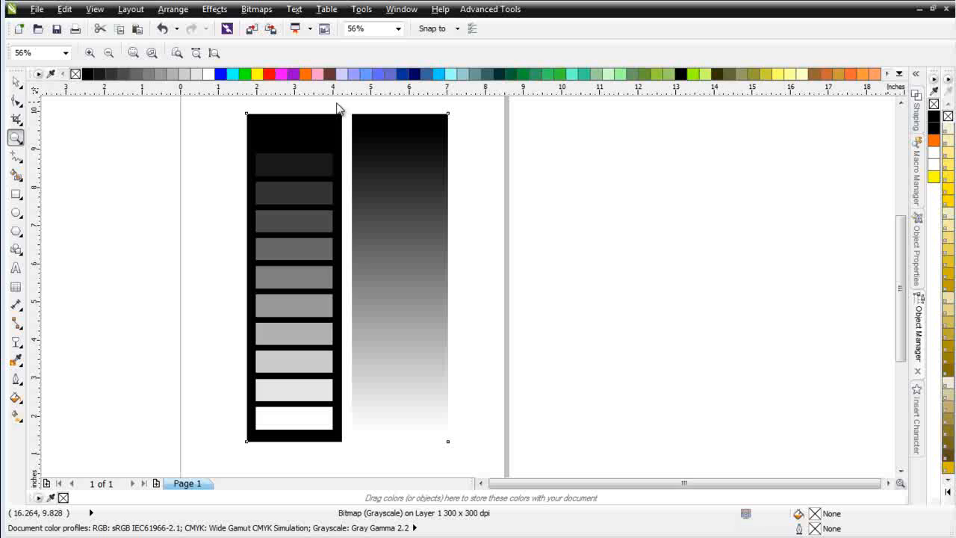
mouse_move(321, 110)
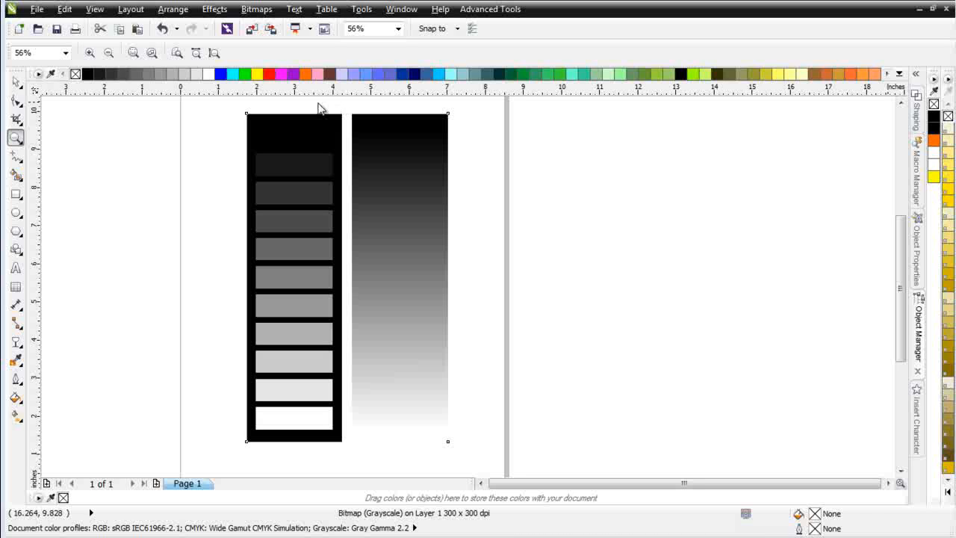
mouse_move(313, 156)
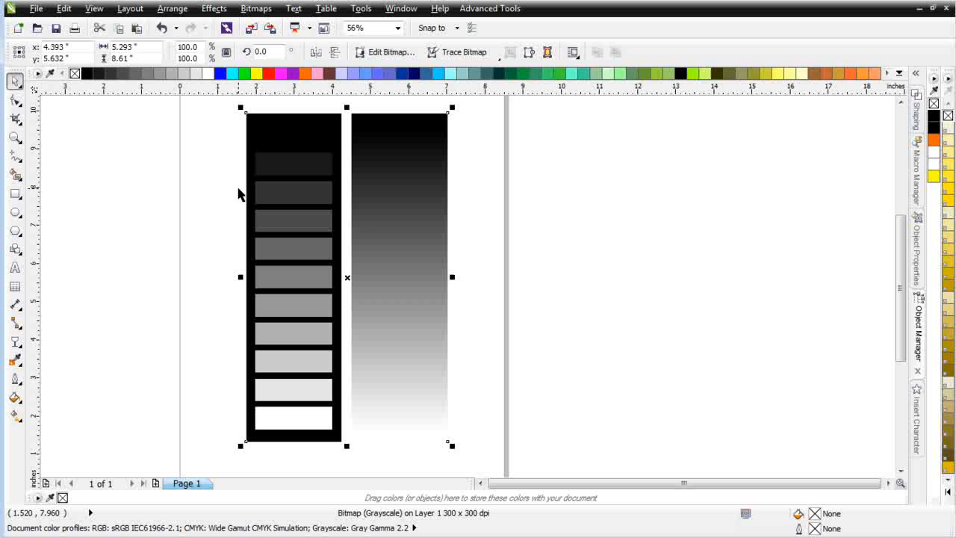
Step: Open the Tone Curve dialog from Effects > Adjust for the two grayscale bitmaps
click(214, 8)
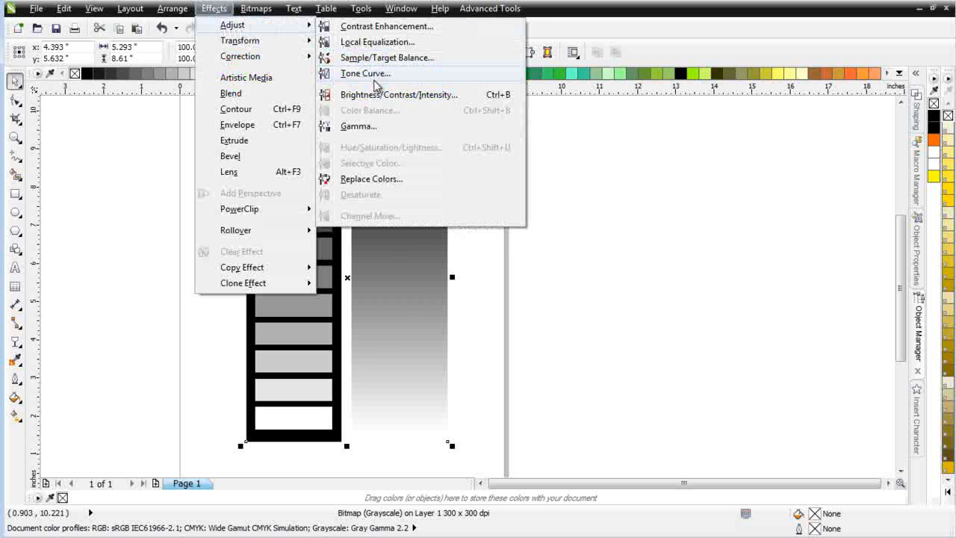
click(365, 73)
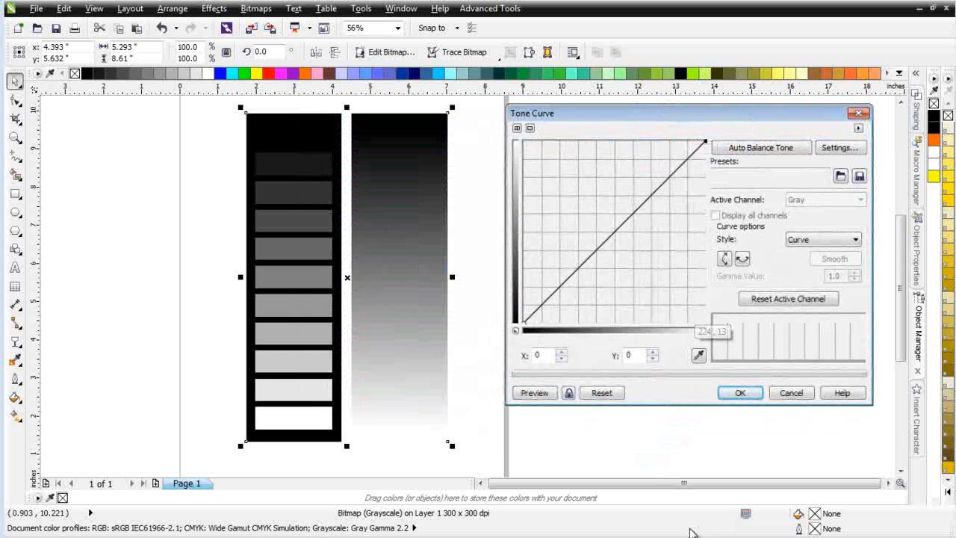
mouse_move(640, 298)
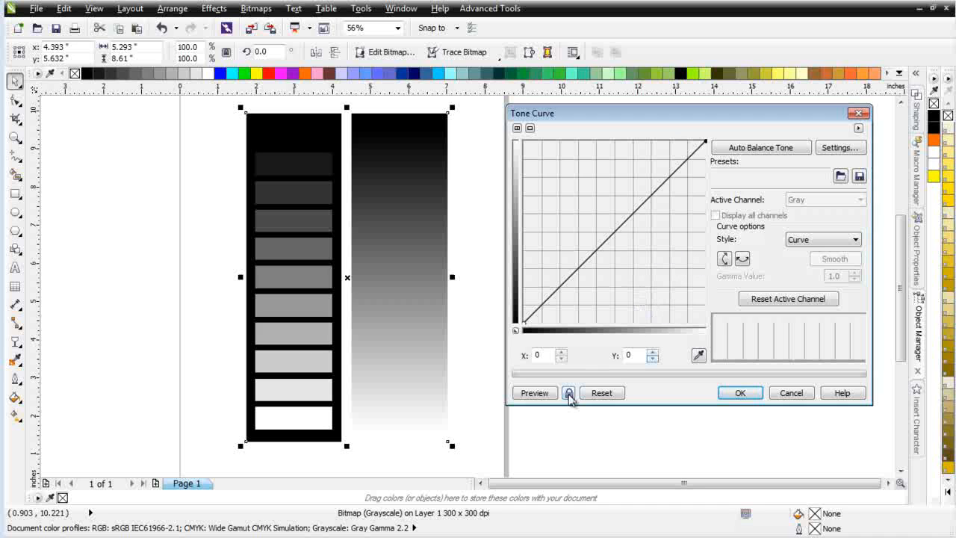
Step: Enable preview and bow the tone curve steeply upward, blowing the bitmaps' highlights to white
click(568, 392)
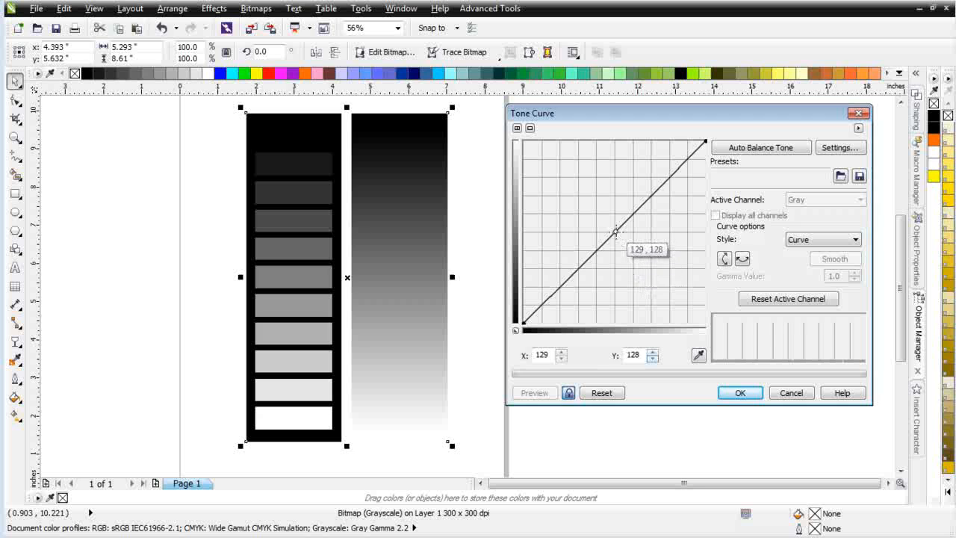
drag(616, 230, 637, 247)
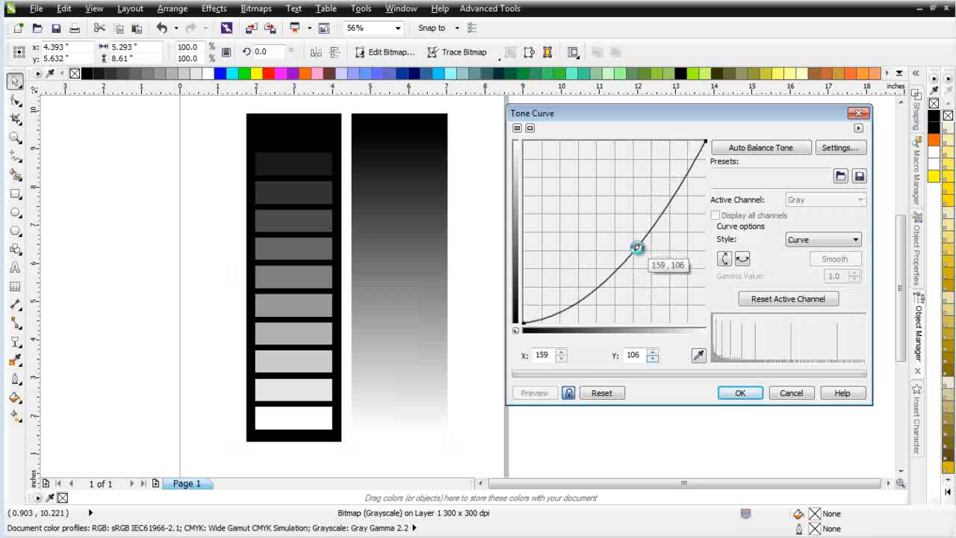
drag(637, 247, 589, 293)
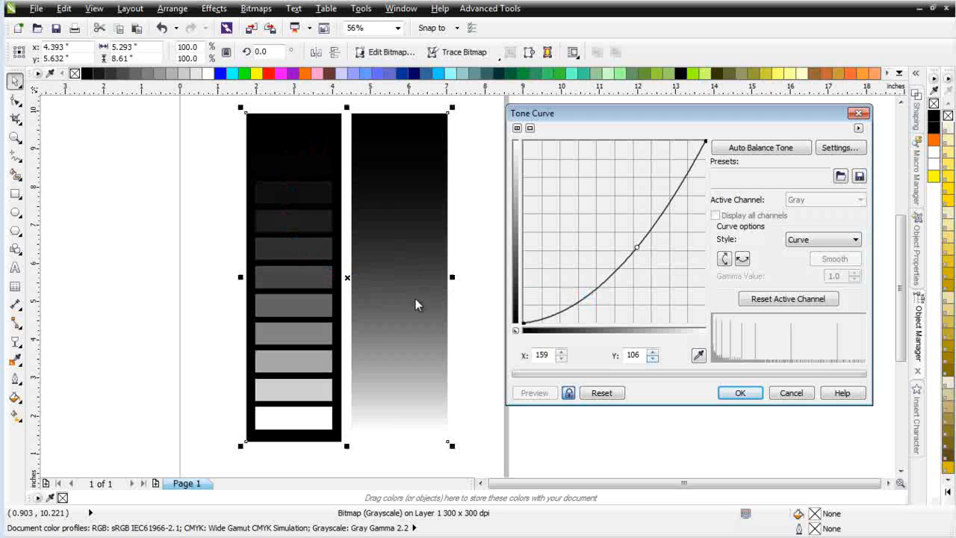
drag(637, 247, 624, 244)
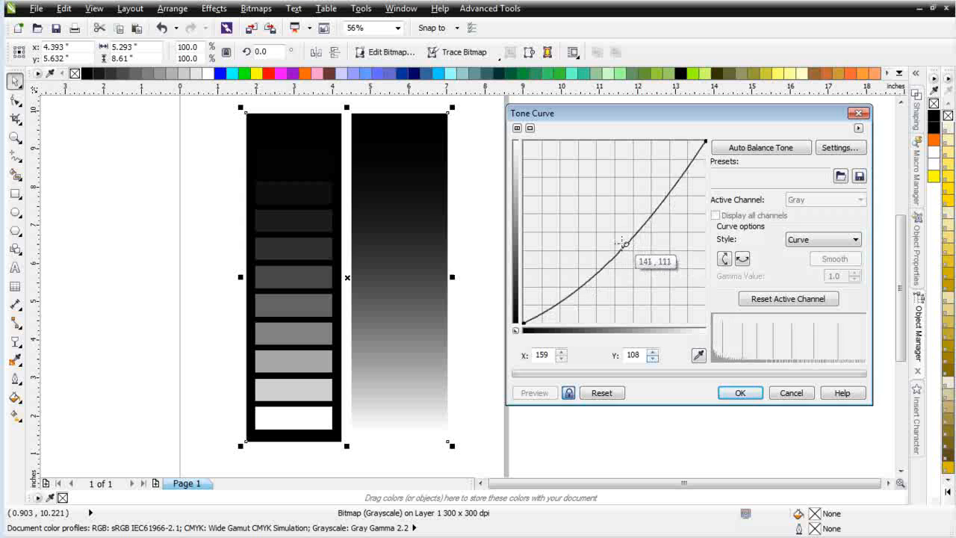
drag(623, 243, 620, 246)
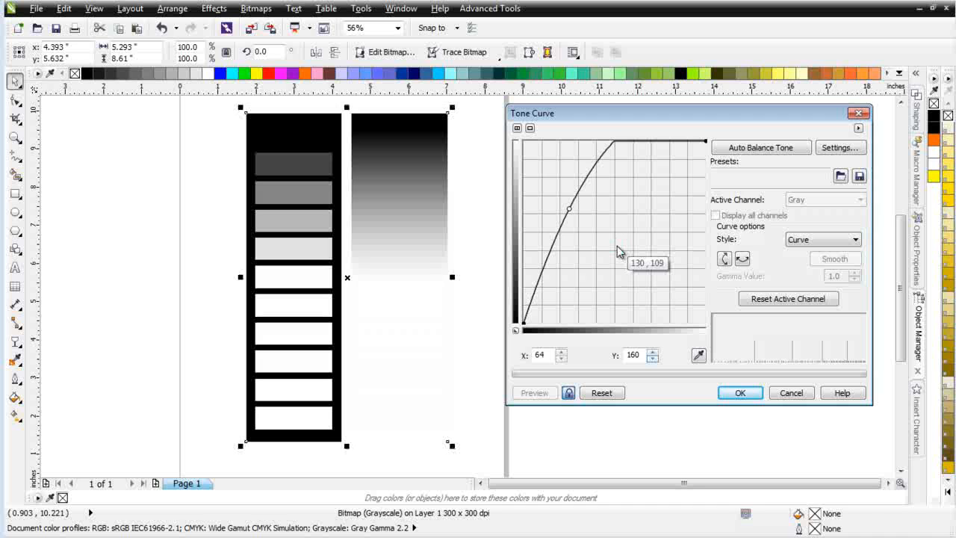
mouse_move(631, 263)
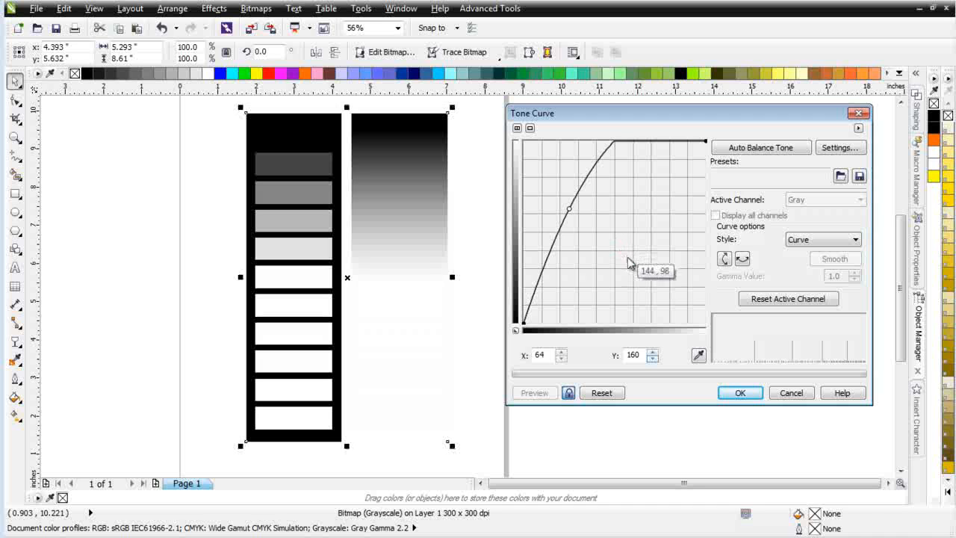
mouse_move(663, 376)
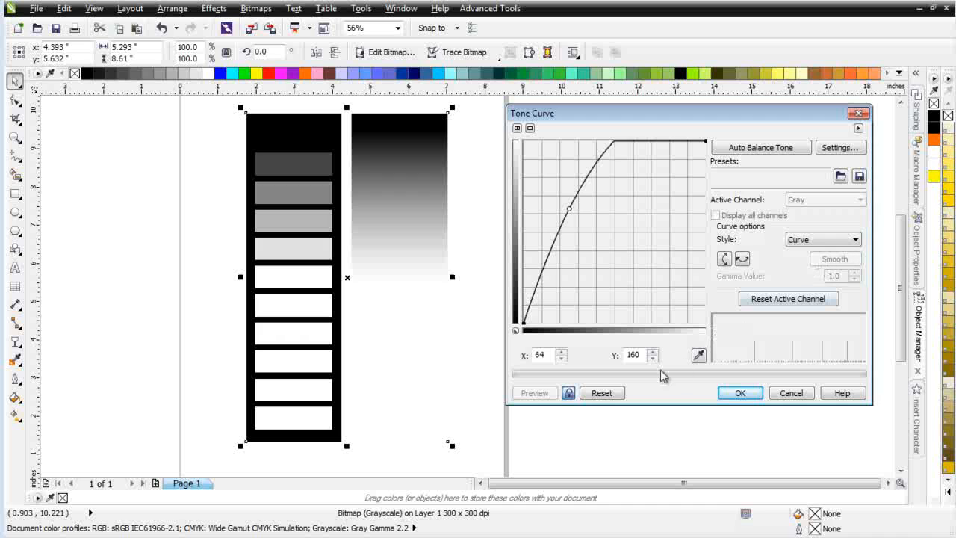
Step: Reset the tone curve to a straight diagonal and set Style to Straight
click(601, 392)
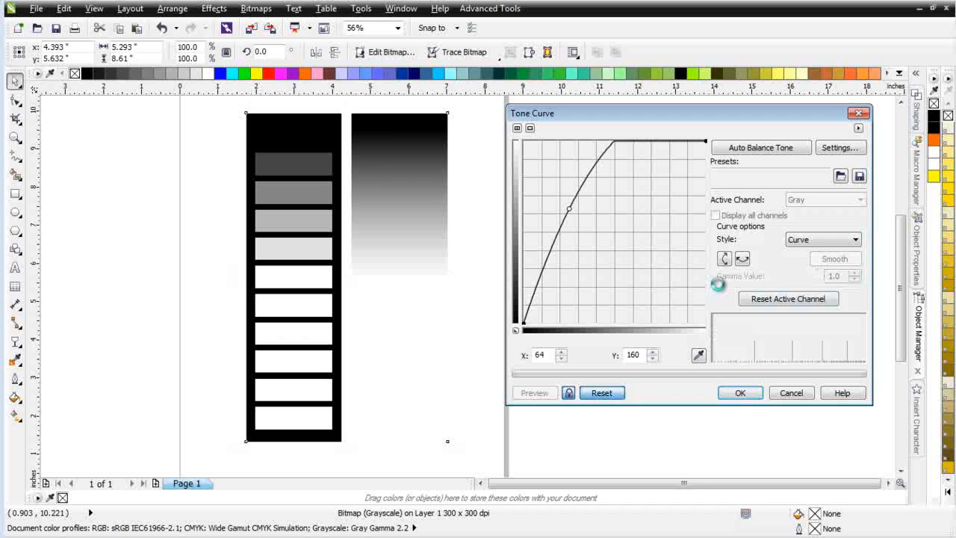
click(787, 298)
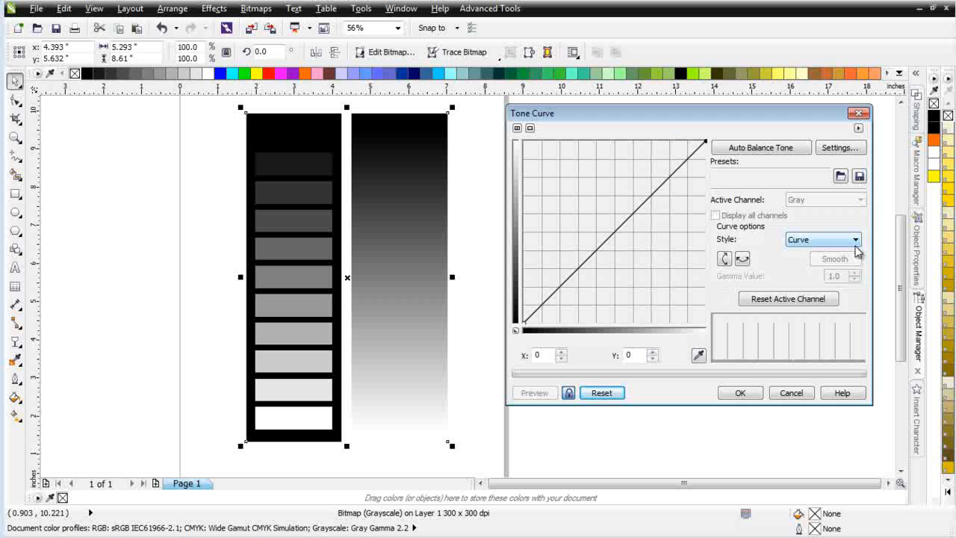
click(822, 239)
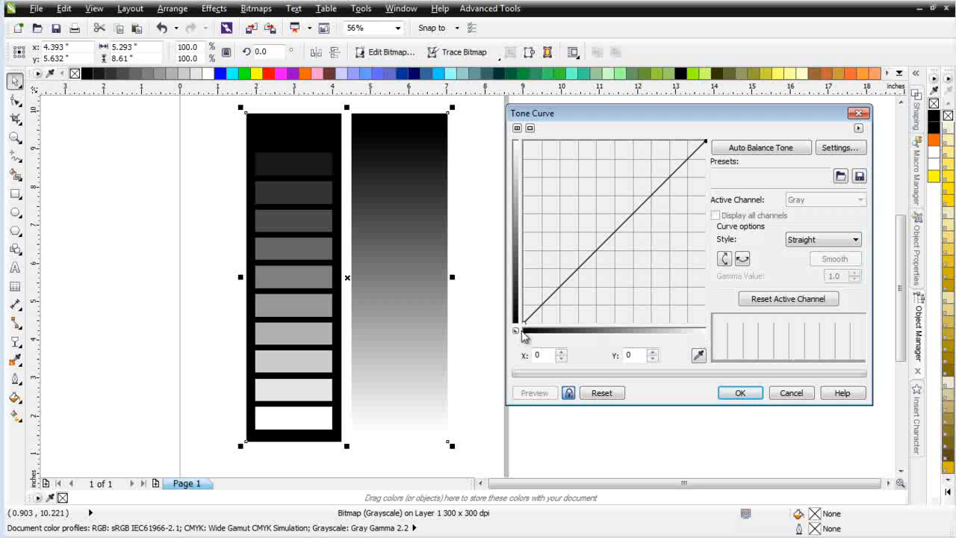
mouse_move(667, 186)
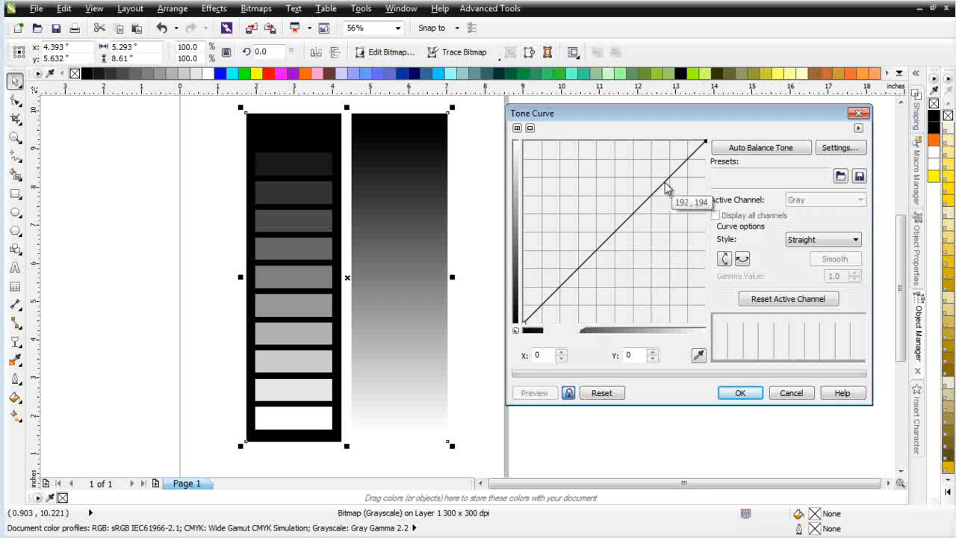
mouse_move(699, 179)
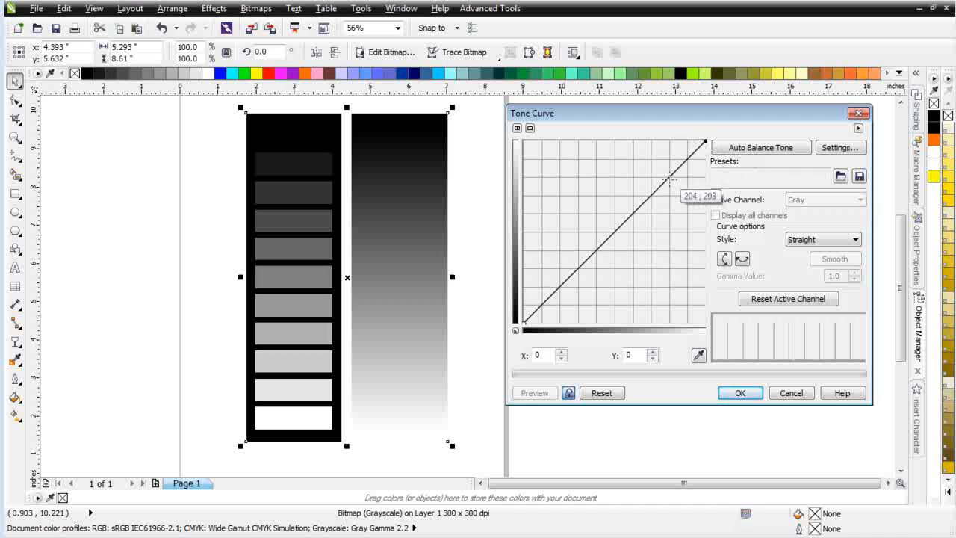
mouse_move(656, 204)
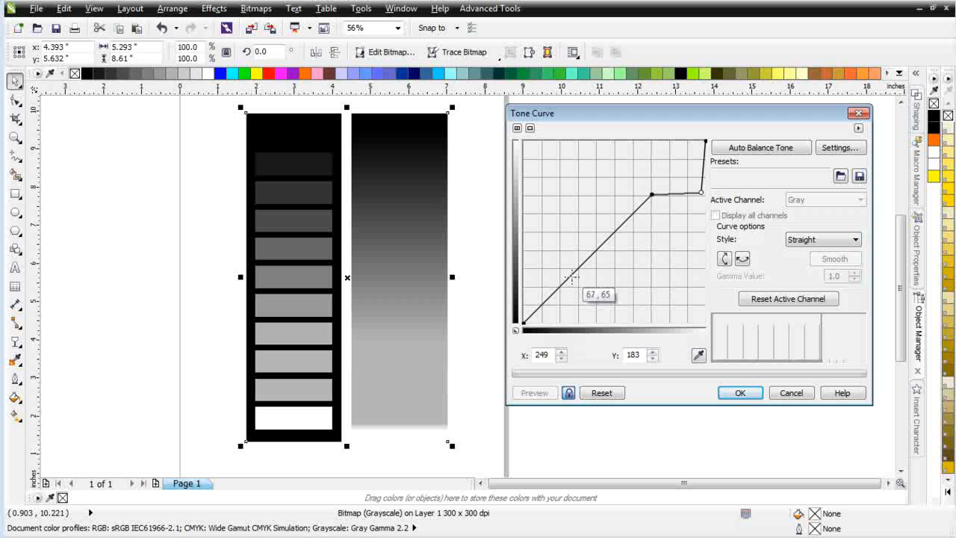
Step: Flatten the curve's highlights near 183 and lift its shadow end to about 78
drag(573, 277, 549, 297)
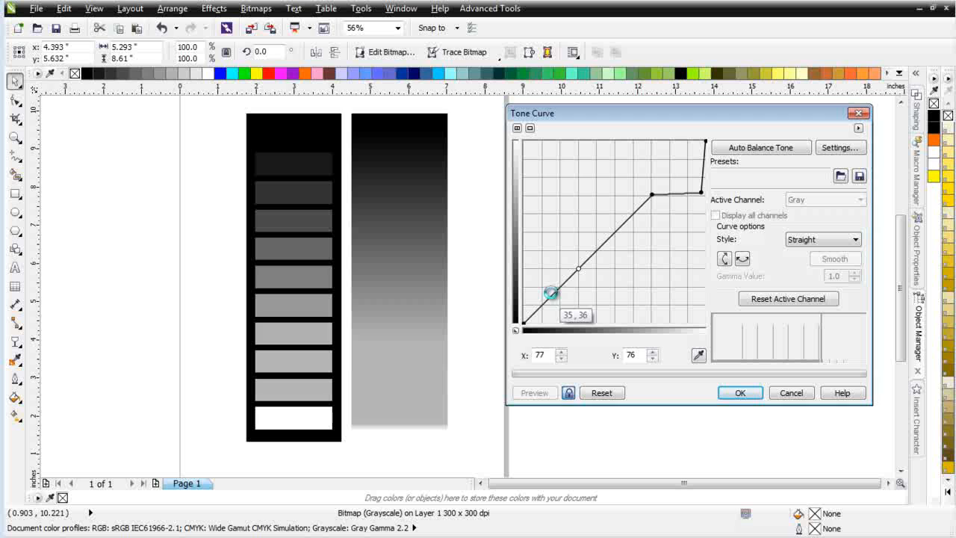
drag(551, 292, 552, 291)
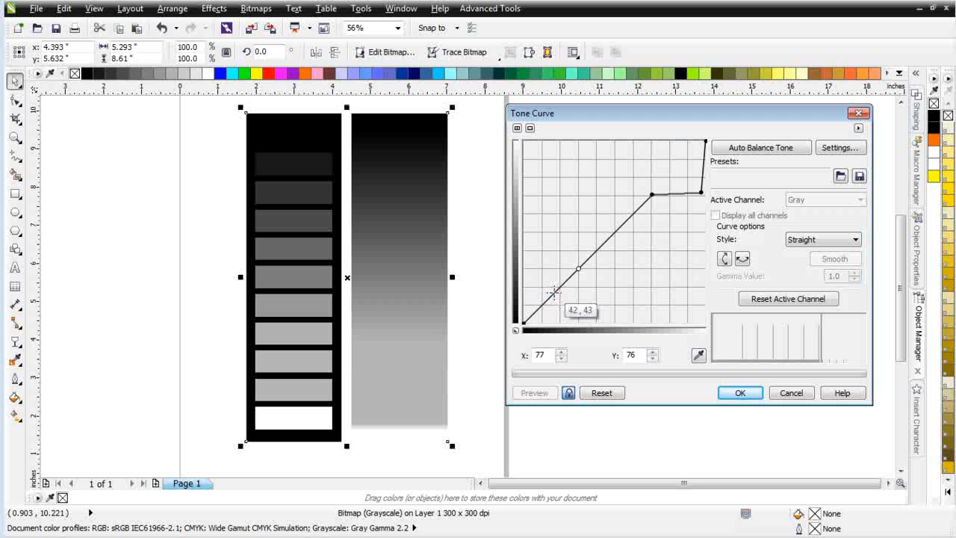
drag(552, 292, 527, 267)
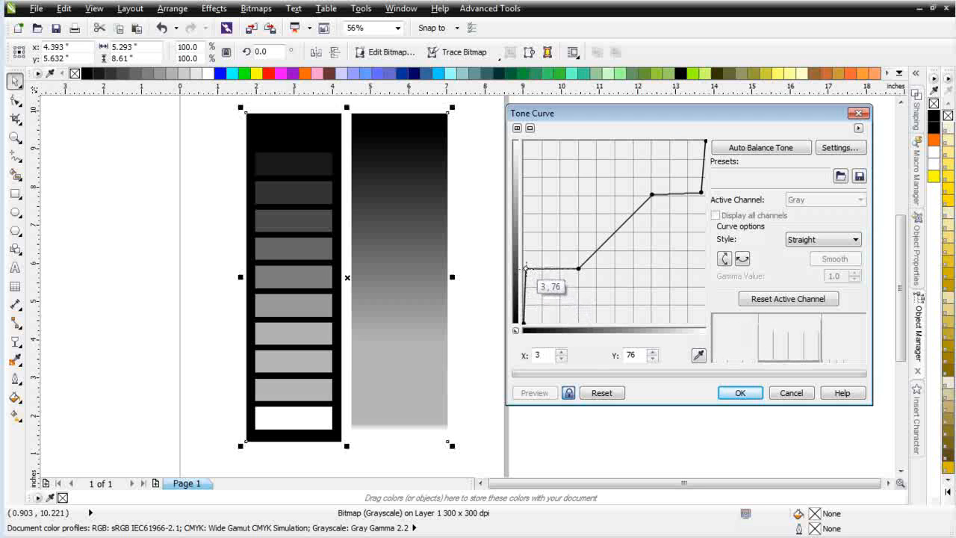
drag(526, 268, 519, 266)
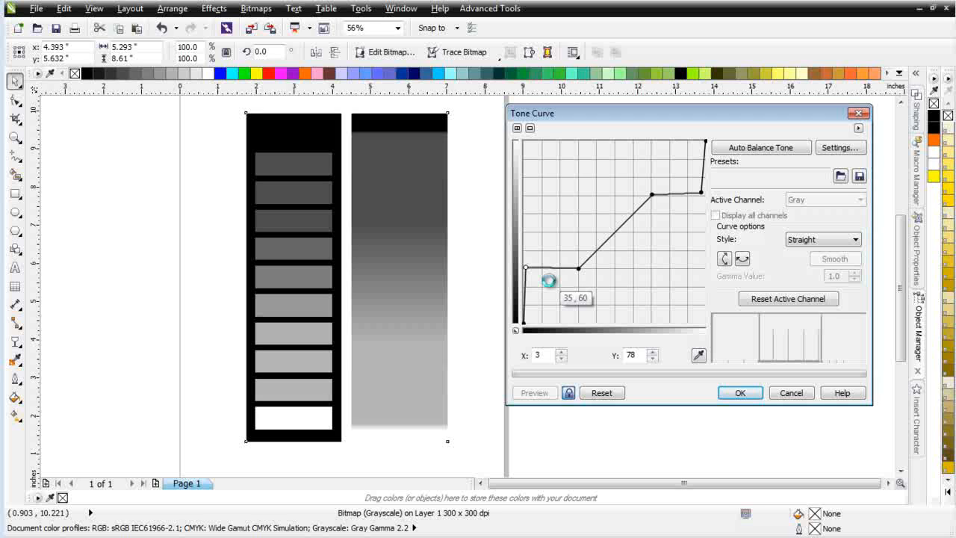
Step: Drag the curve's shadow node down to 0, crushing the darkest tones to black
drag(549, 280, 525, 267)
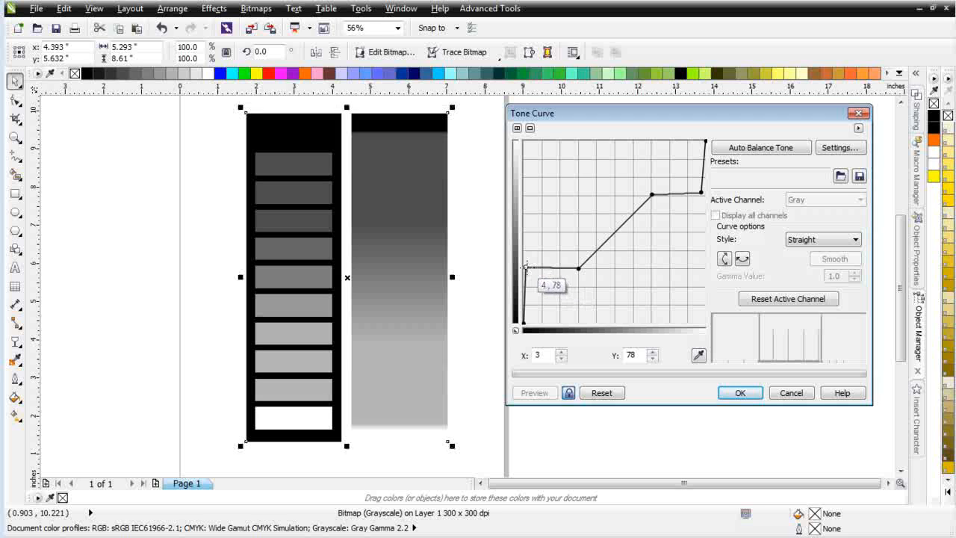
drag(527, 266, 577, 309)
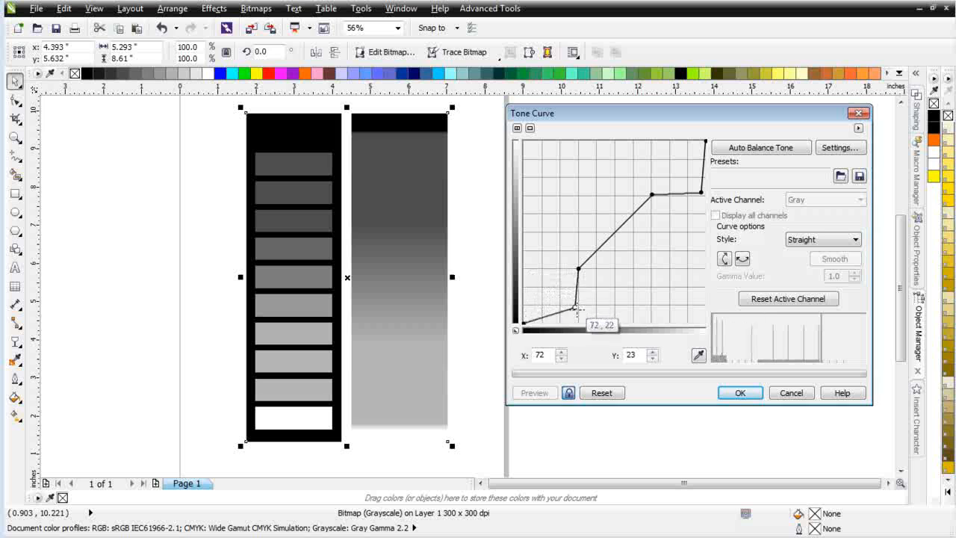
drag(577, 310, 577, 267)
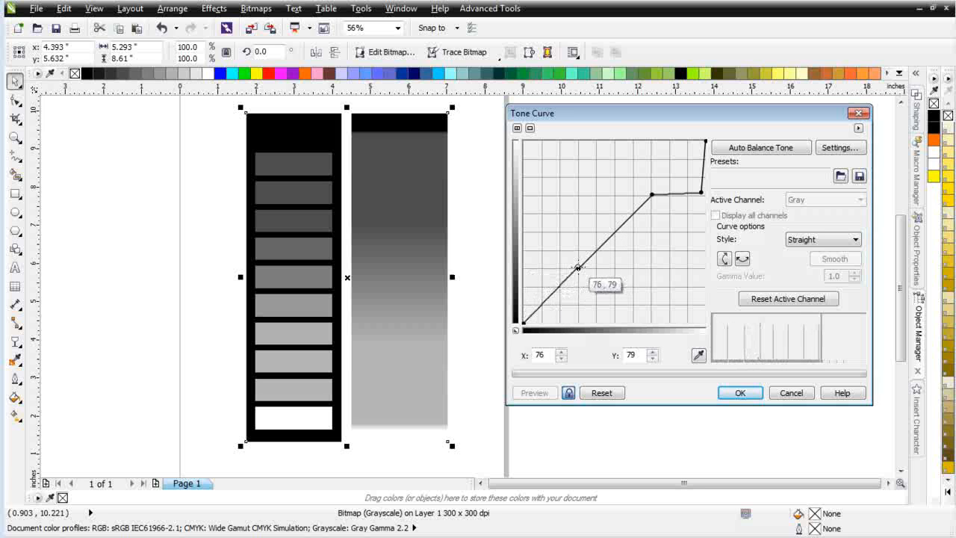
drag(578, 267, 574, 320)
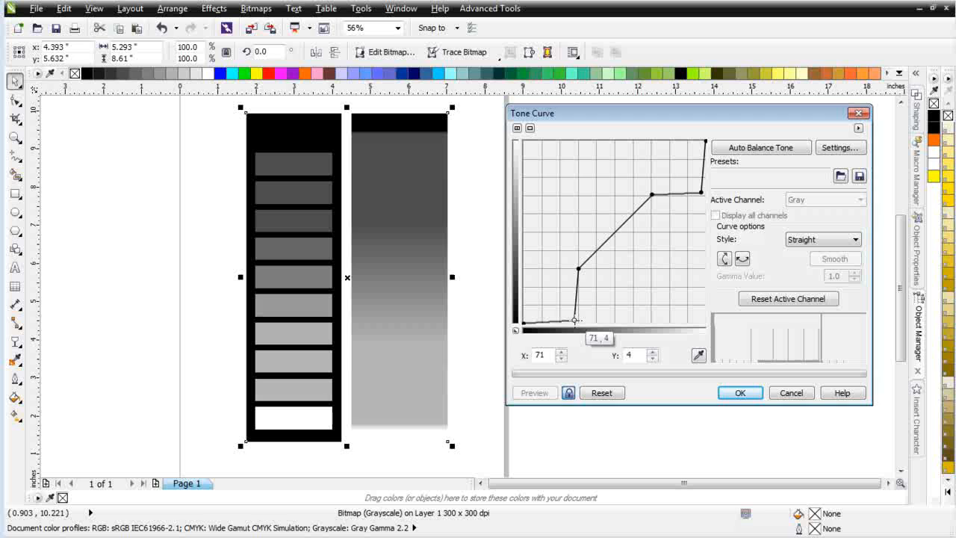
drag(575, 316, 575, 323)
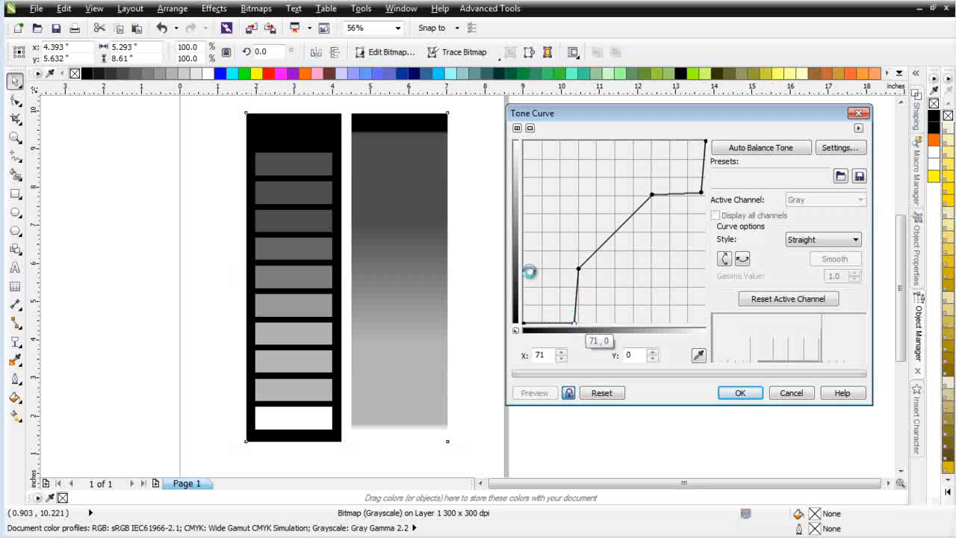
drag(529, 271, 572, 270)
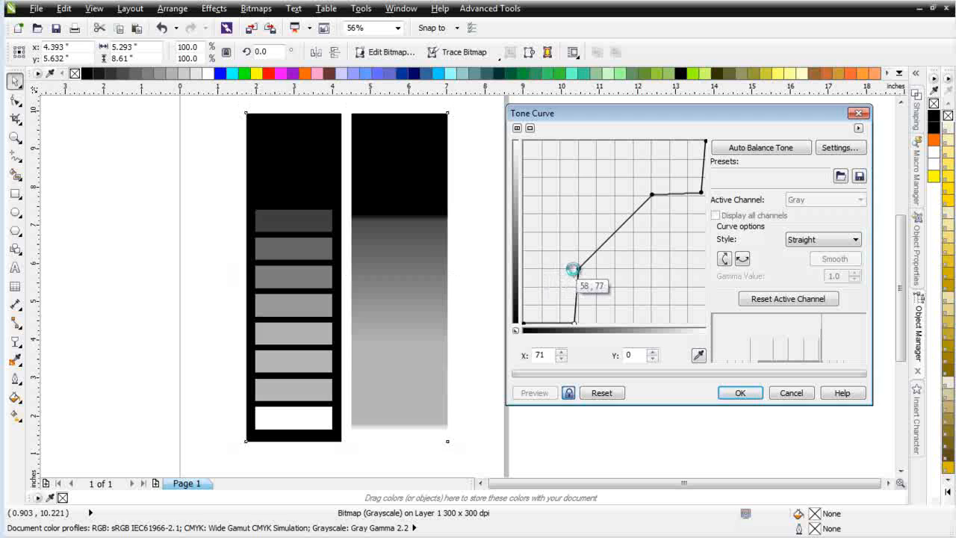
drag(571, 269, 575, 319)
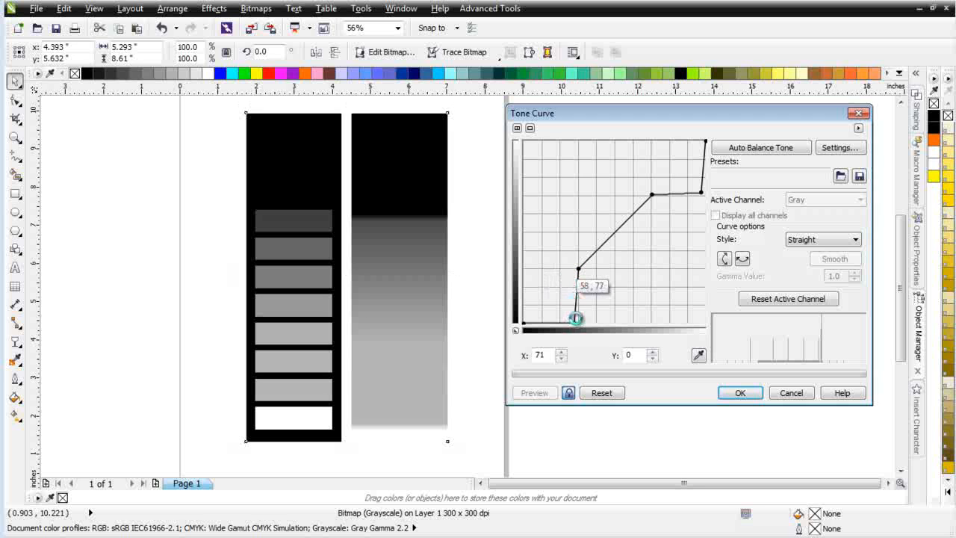
drag(576, 319, 578, 328)
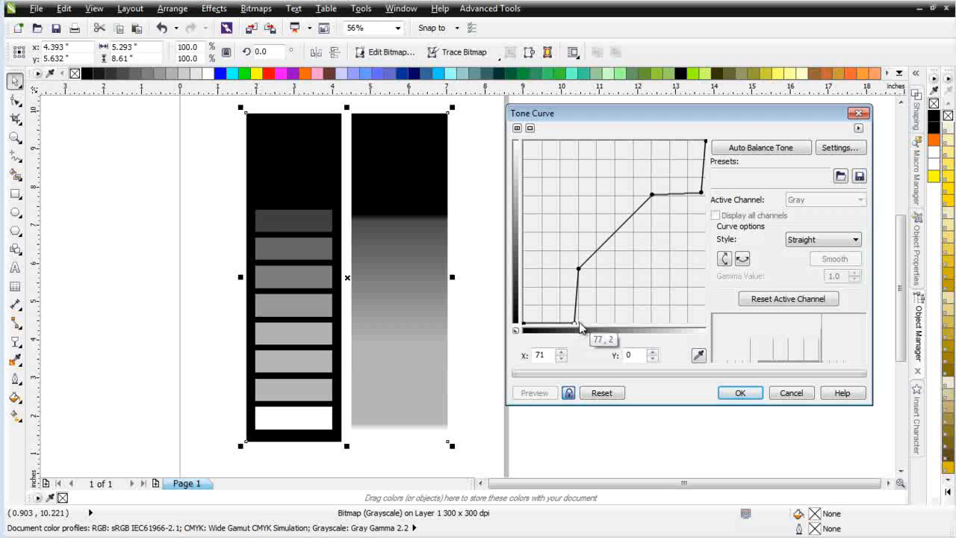
mouse_move(411, 152)
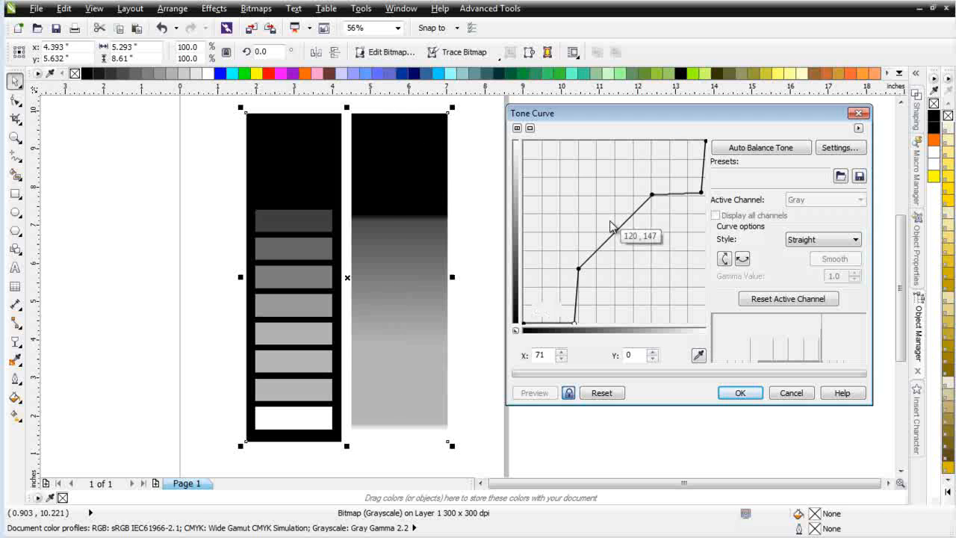
Step: Add a mid node forming a flat midtone step and preview the posterized bitmaps
drag(612, 225, 620, 232)
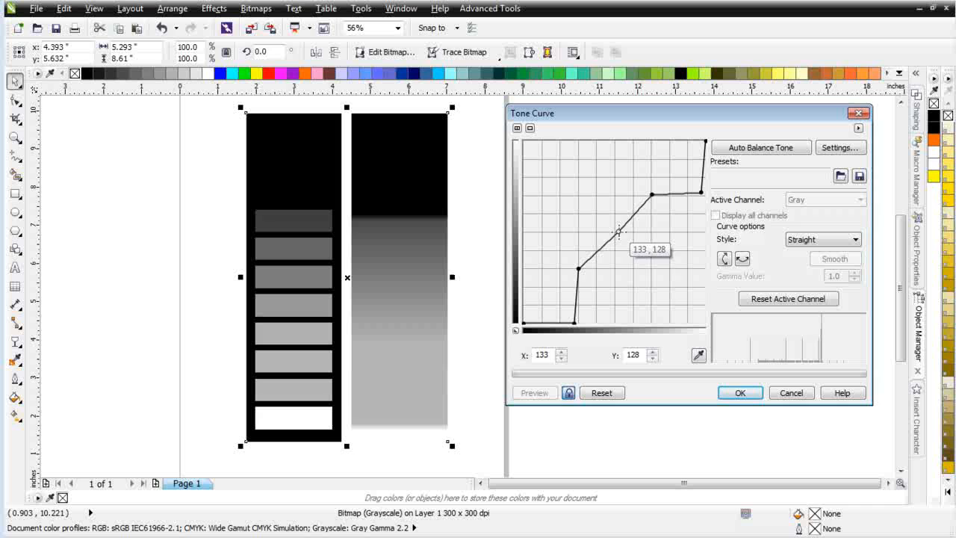
drag(620, 232, 654, 265)
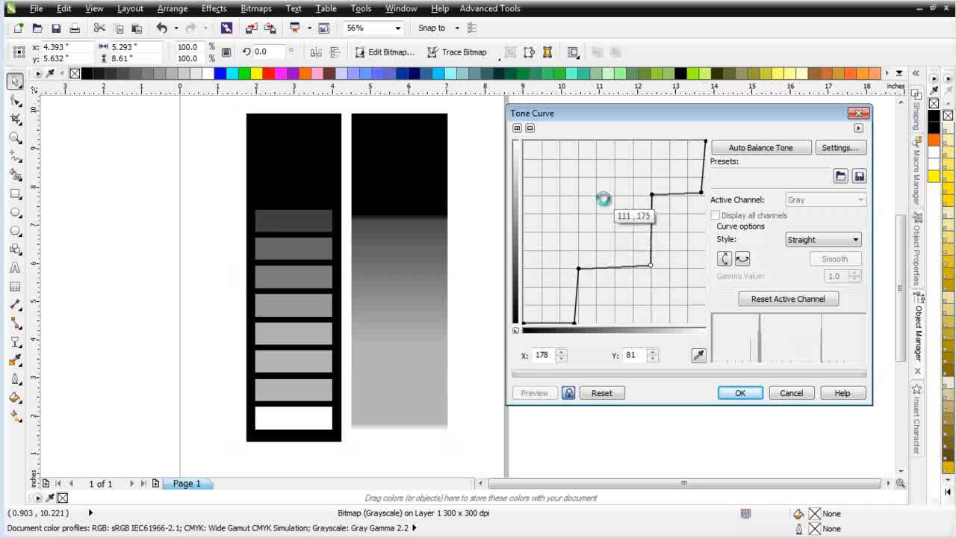
click(293, 276)
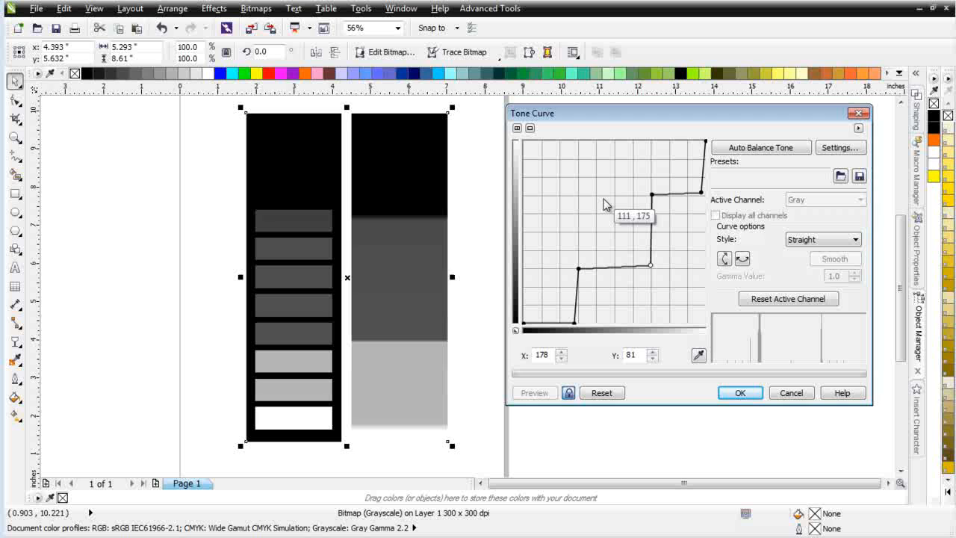
mouse_move(790, 392)
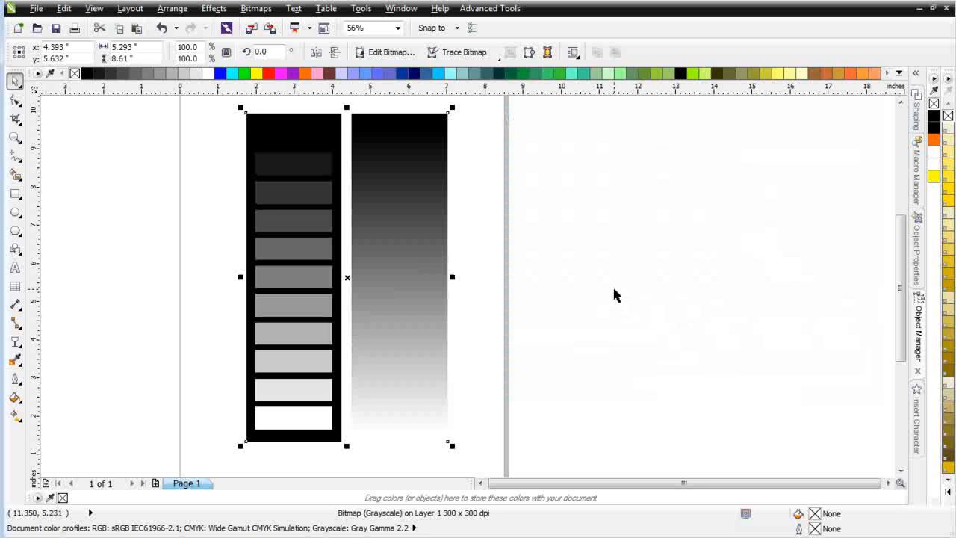
Step: Pick the Color Eyedropper to read Gray values of the step-wedge patches
click(15, 360)
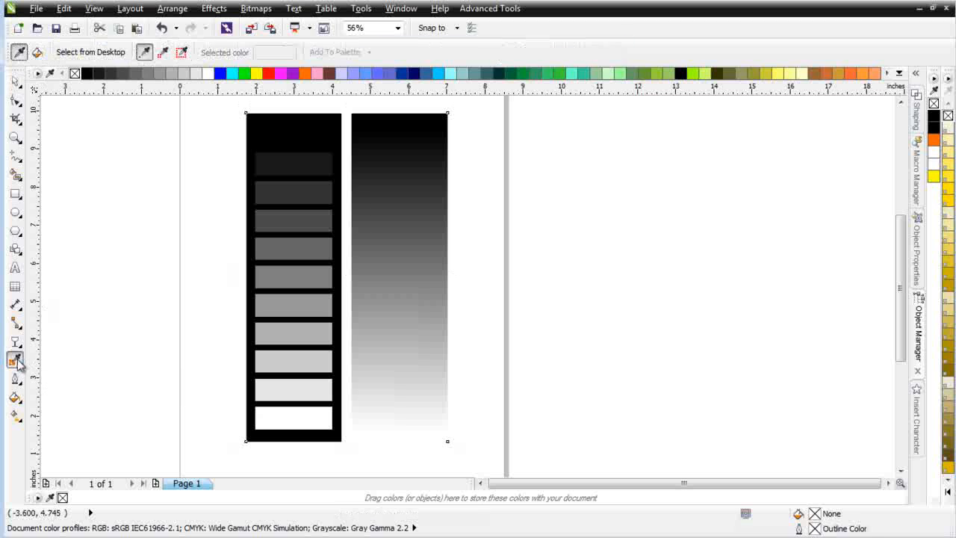
mouse_move(305, 132)
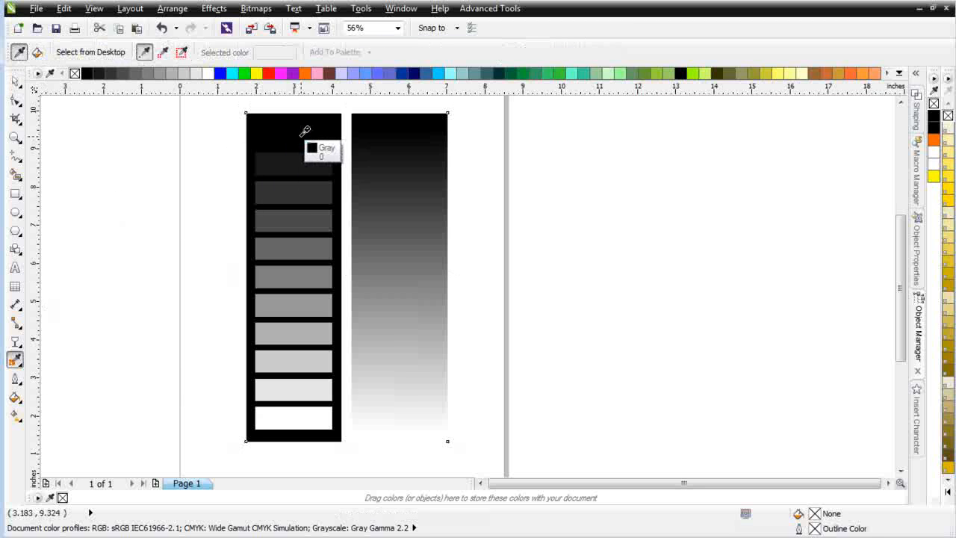
mouse_move(294, 250)
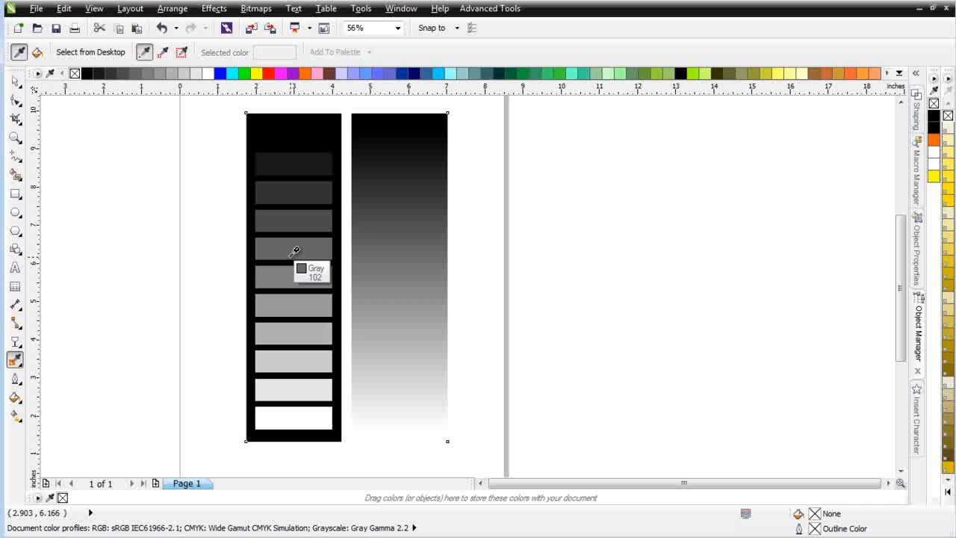
mouse_move(299, 249)
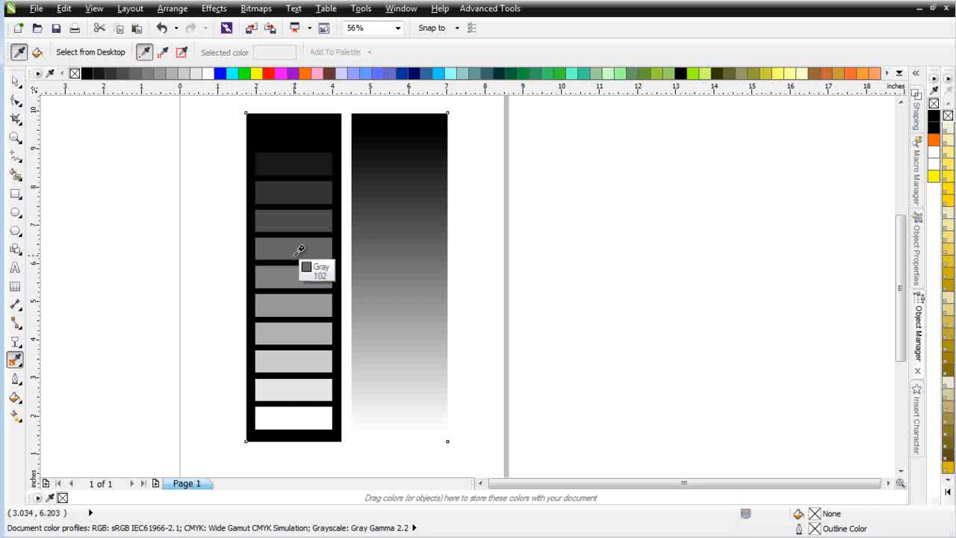
mouse_move(299, 217)
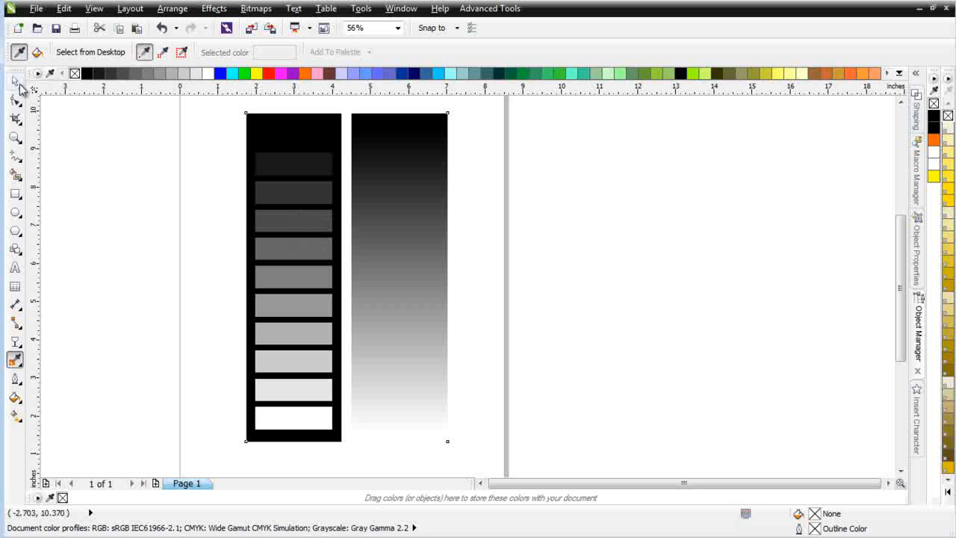
Step: In Sample/Target Balance, sample a dark grey wedge step and target it to black
click(214, 8)
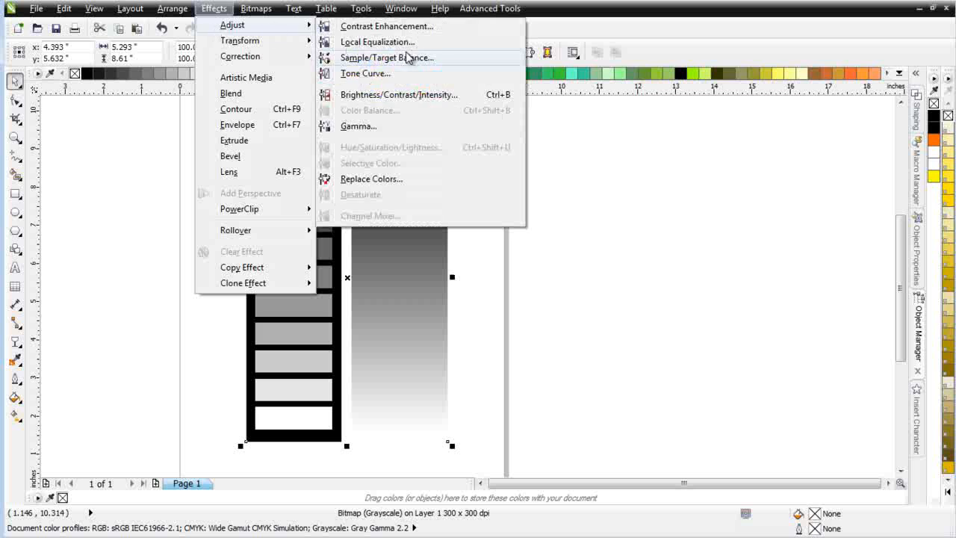
mouse_move(446, 57)
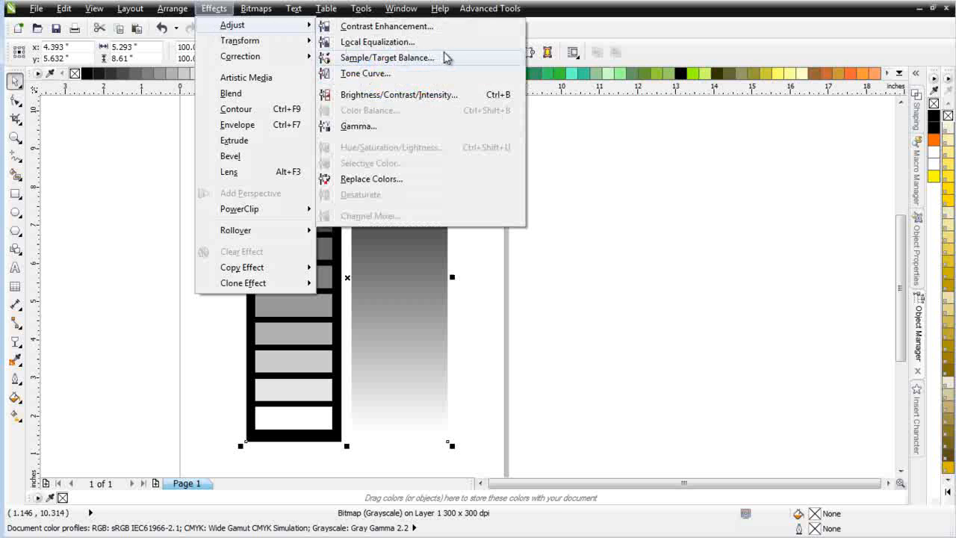
click(387, 58)
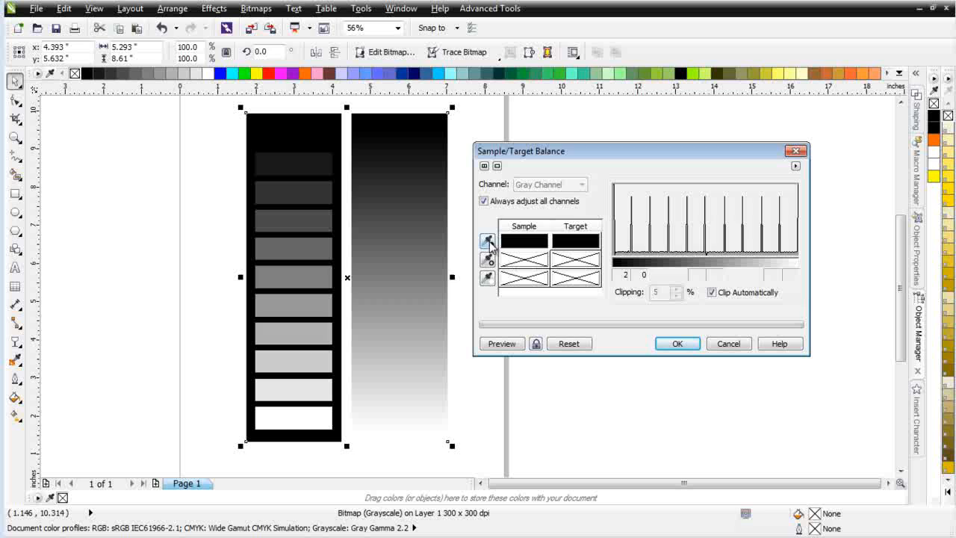
click(488, 241)
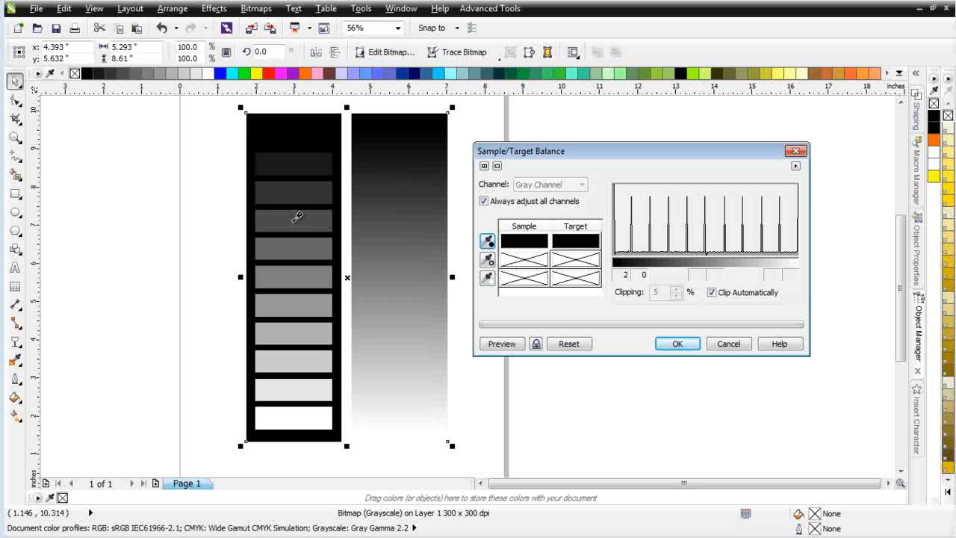
click(502, 343)
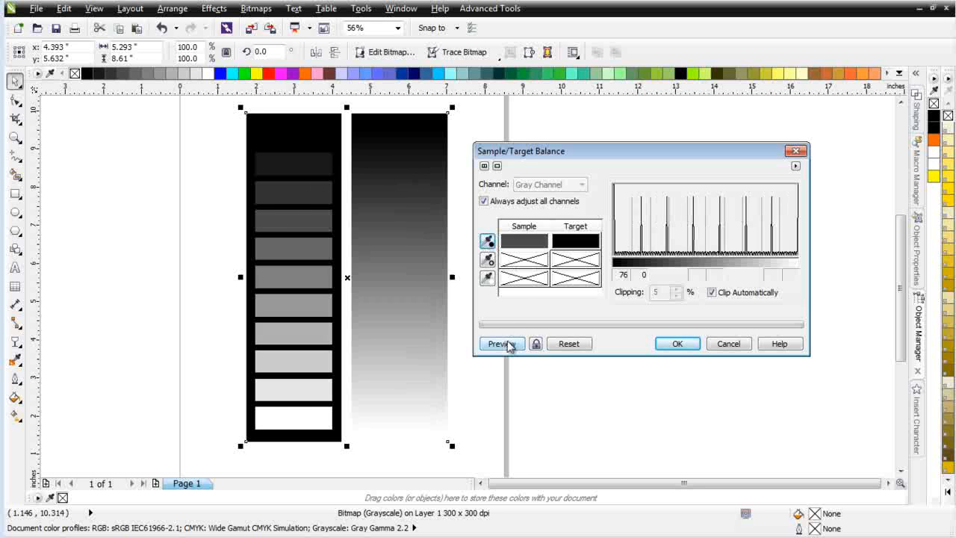
click(501, 344)
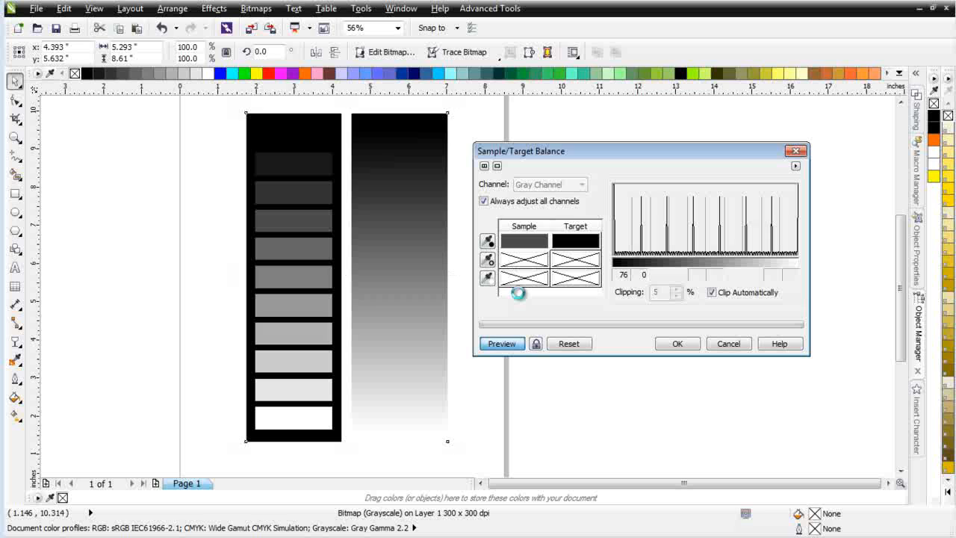
click(501, 343)
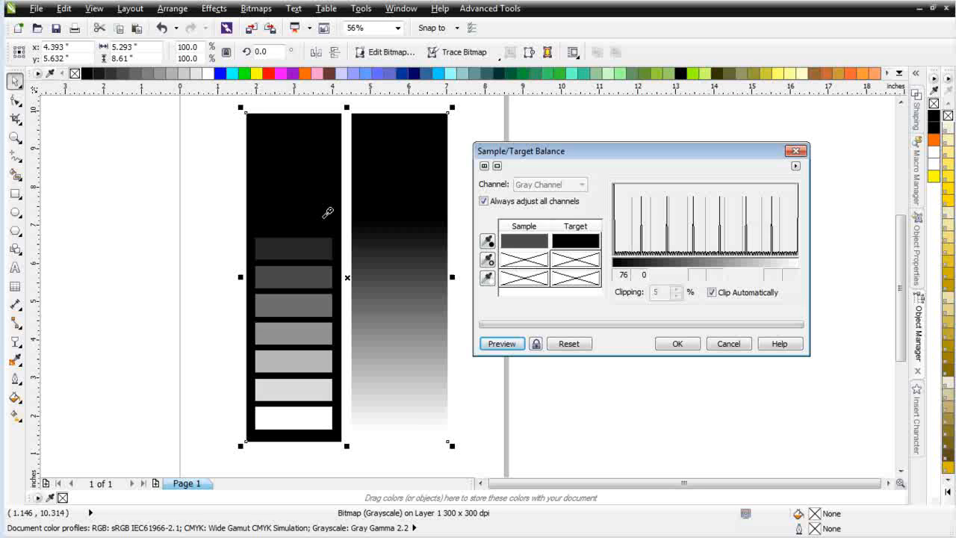
mouse_move(315, 203)
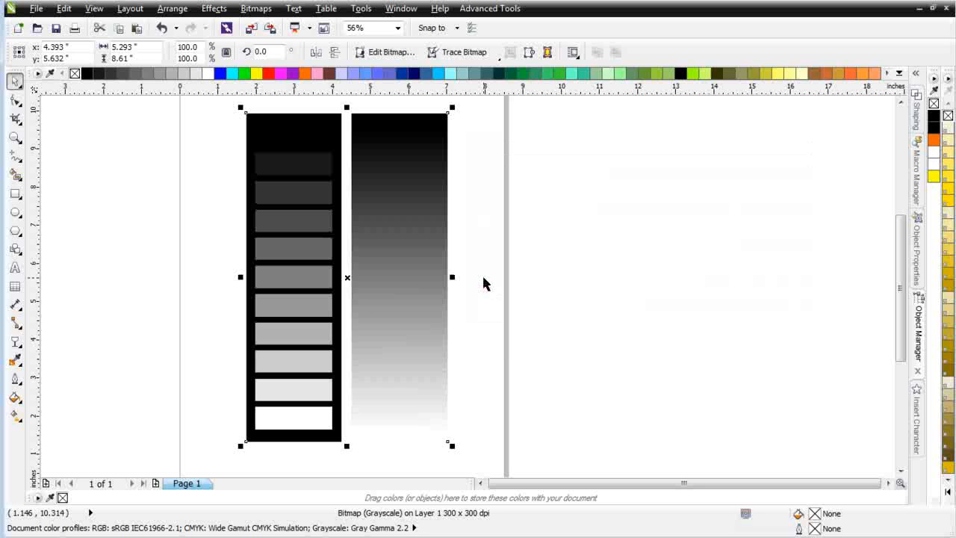
Step: Launch Simple Seps 2 and choose HalfTones raster conversion under Separations Options
click(490, 9)
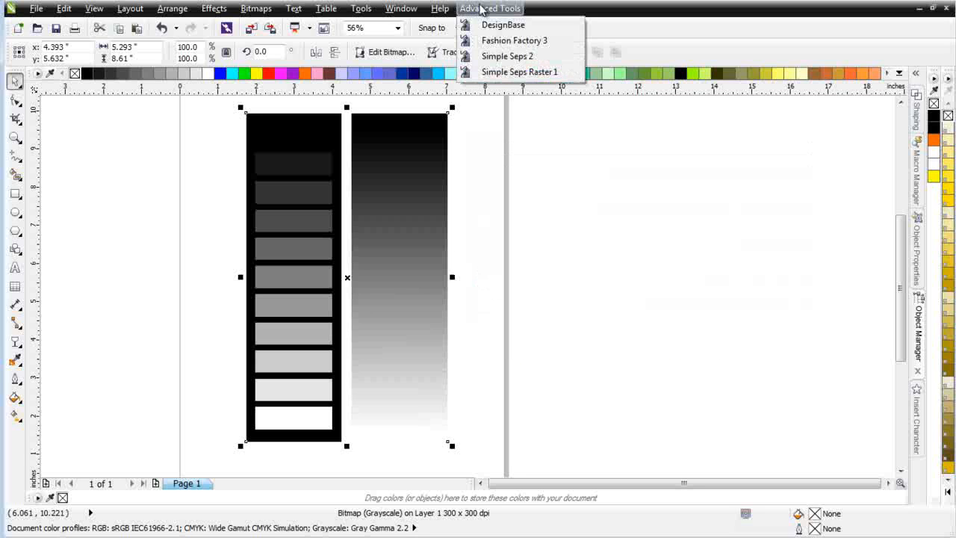
click(507, 56)
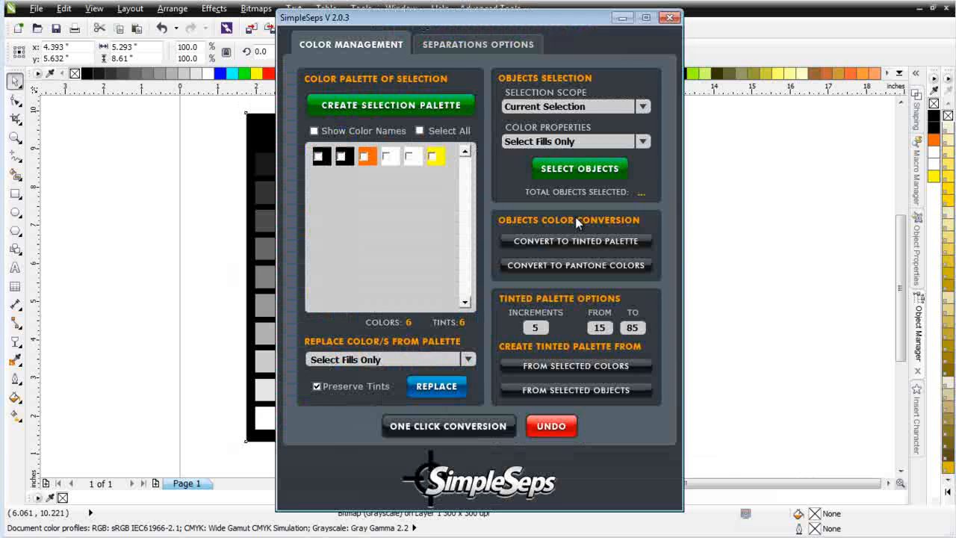
click(477, 44)
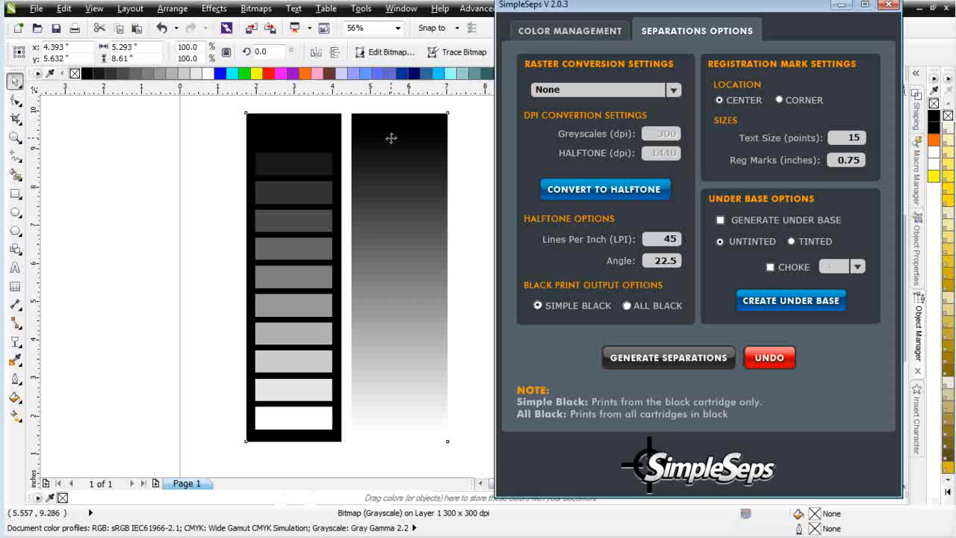
click(674, 90)
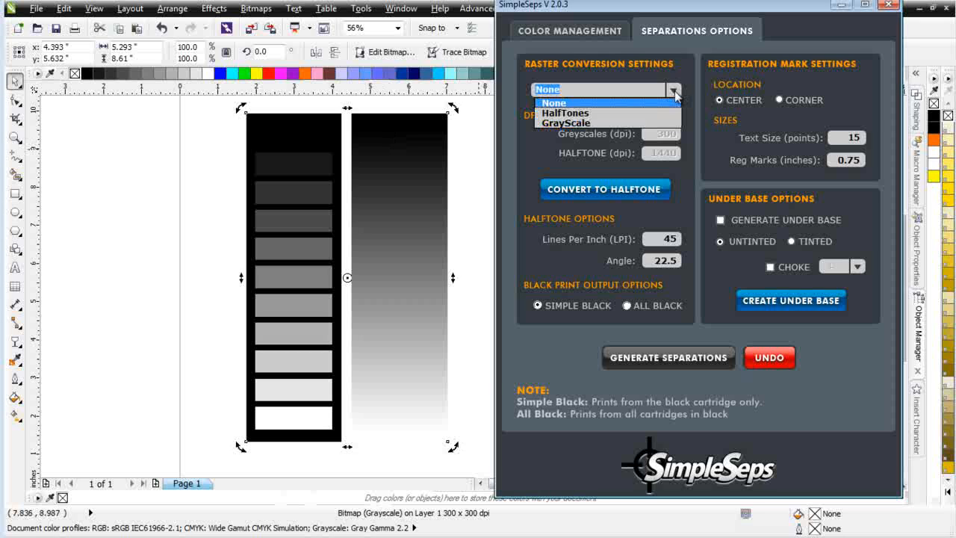
click(565, 113)
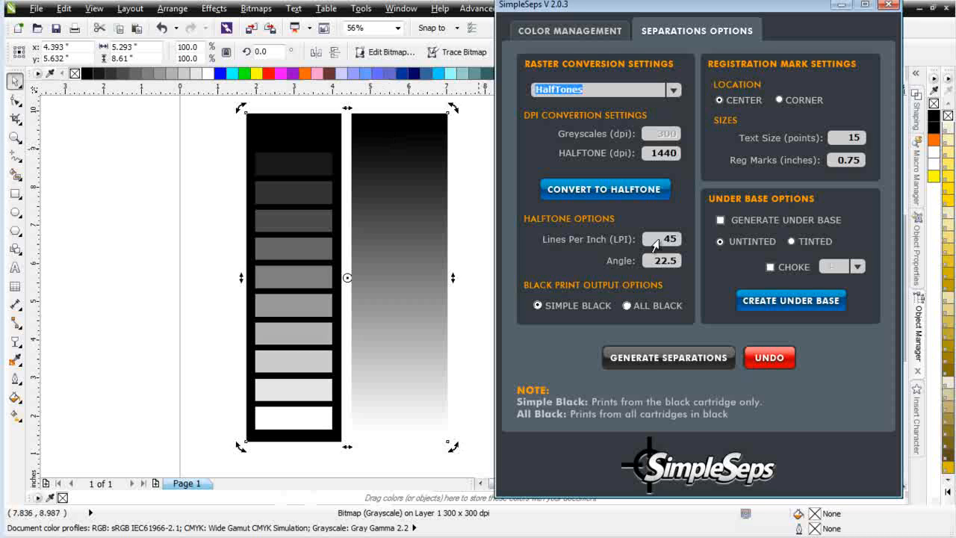
mouse_move(644, 271)
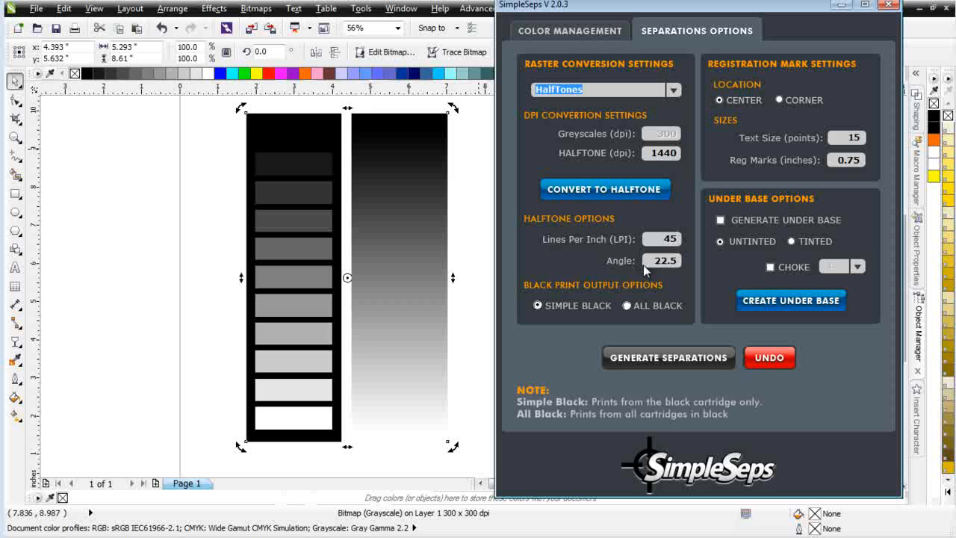
mouse_move(605, 194)
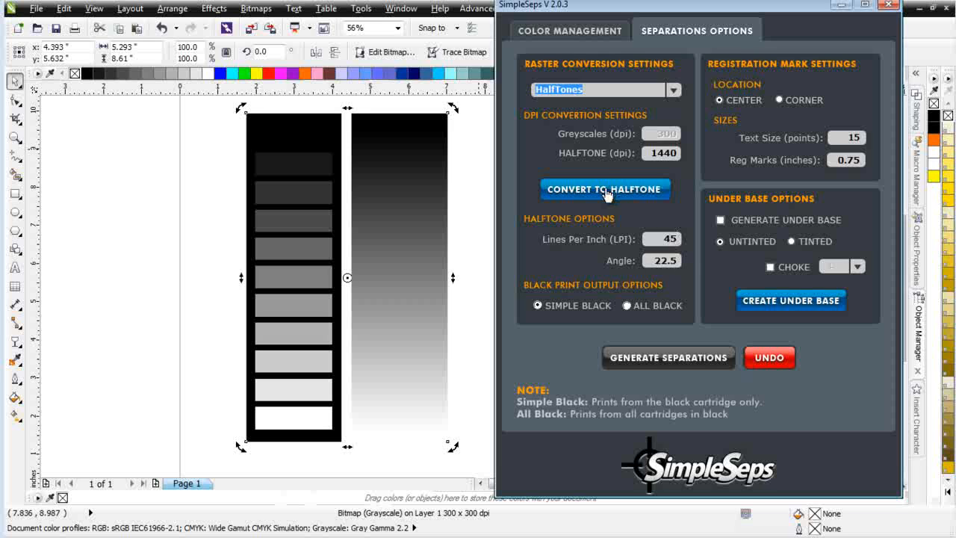
Step: Run Convert to Halftone, confirm the warning, then close the SimpleSeps window
click(605, 189)
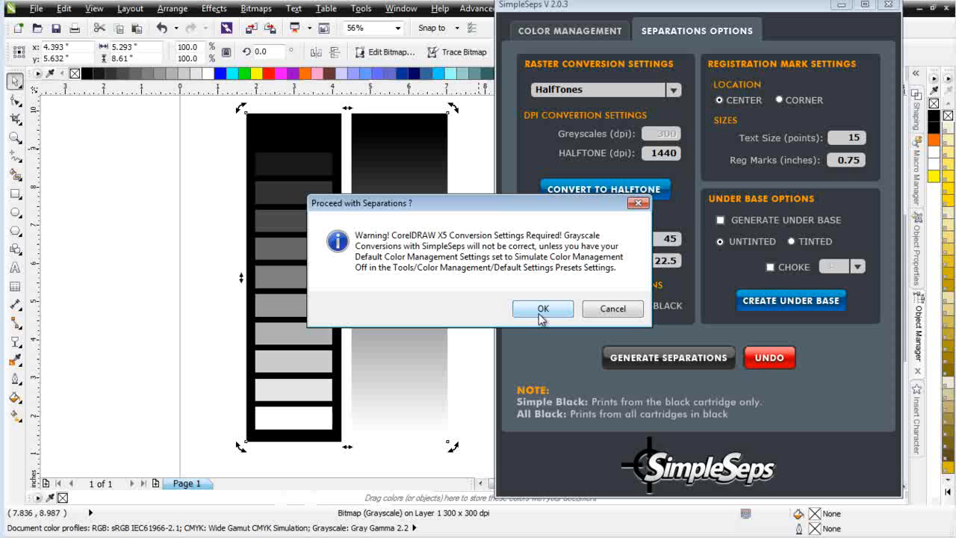
click(542, 309)
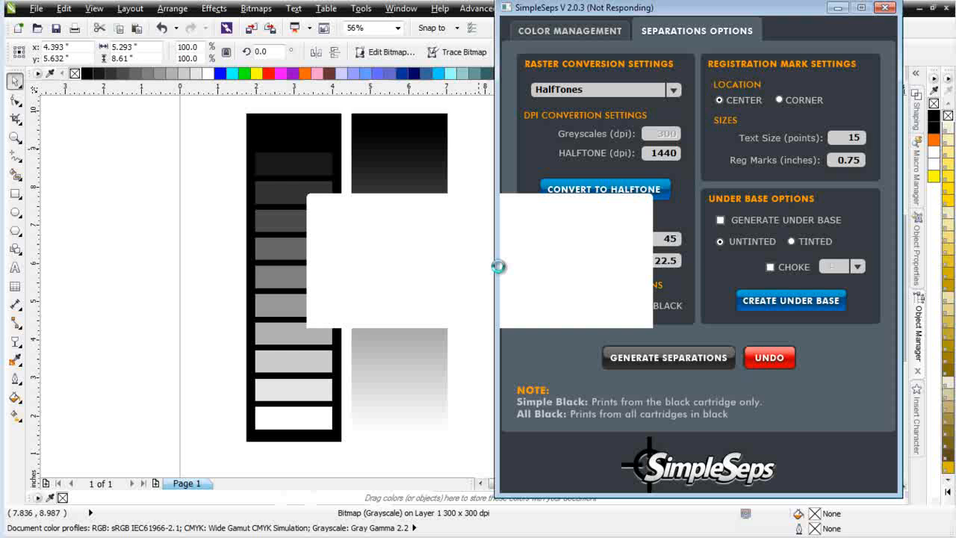
click(605, 189)
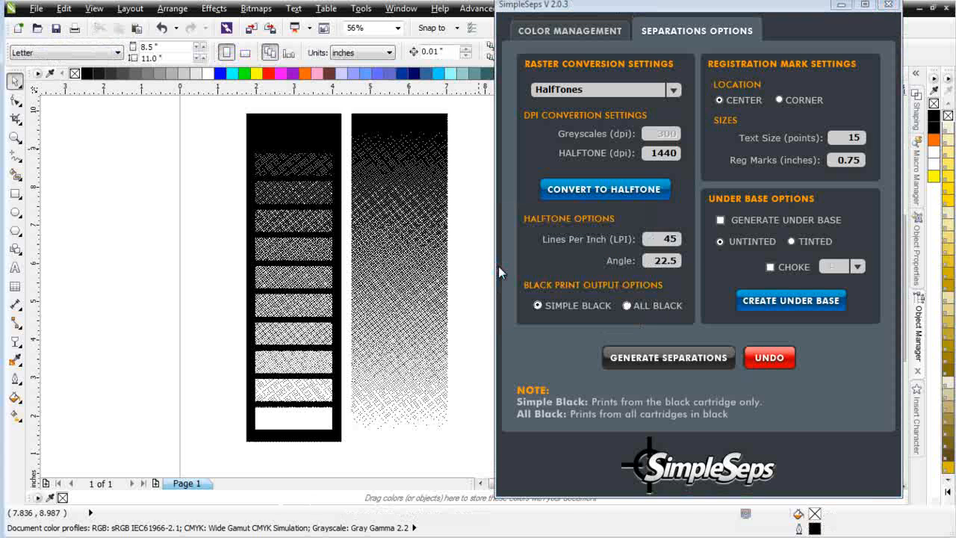
click(888, 5)
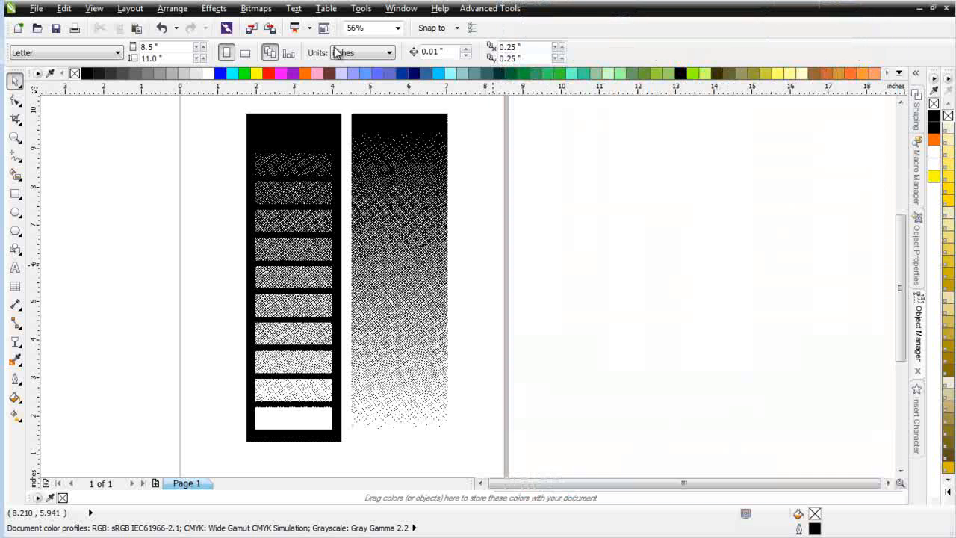
click(15, 137)
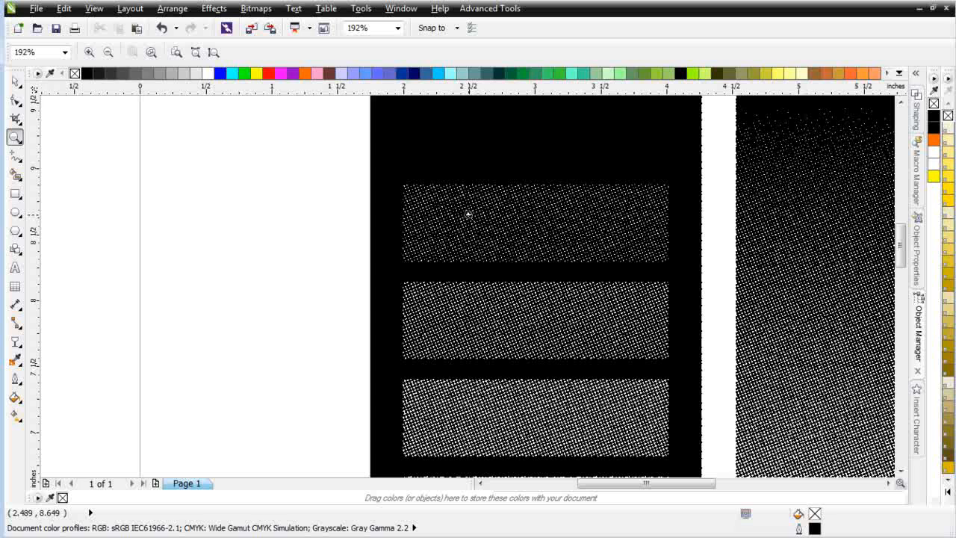
mouse_move(672, 420)
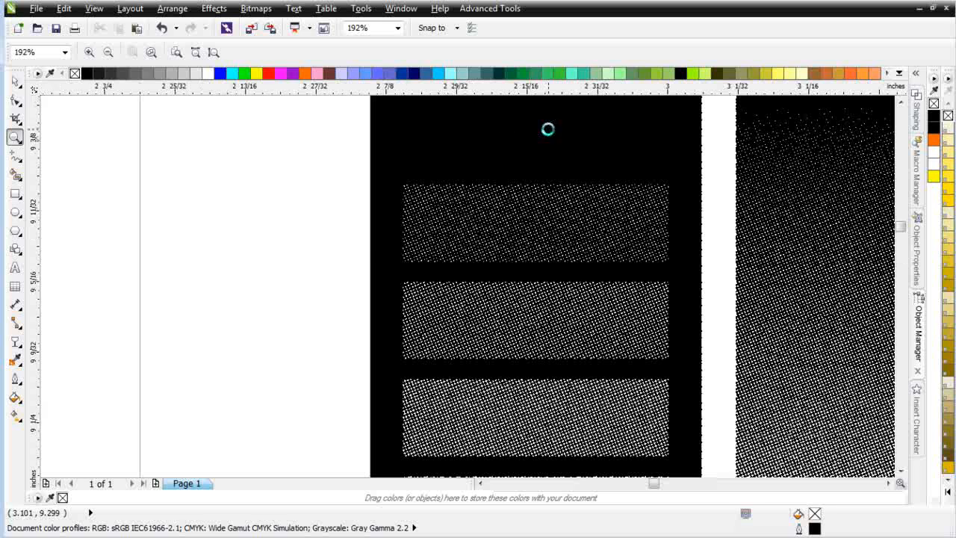
click(87, 52)
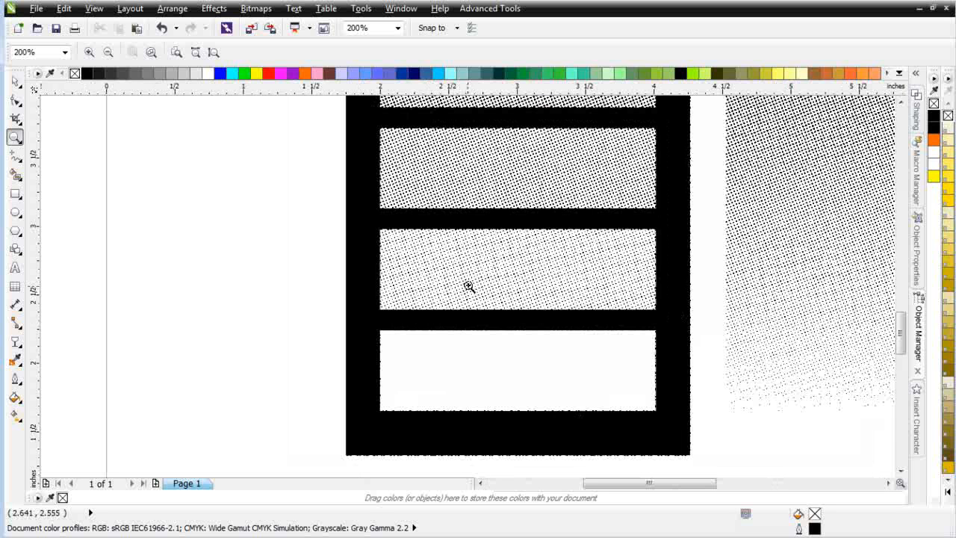
mouse_move(451, 254)
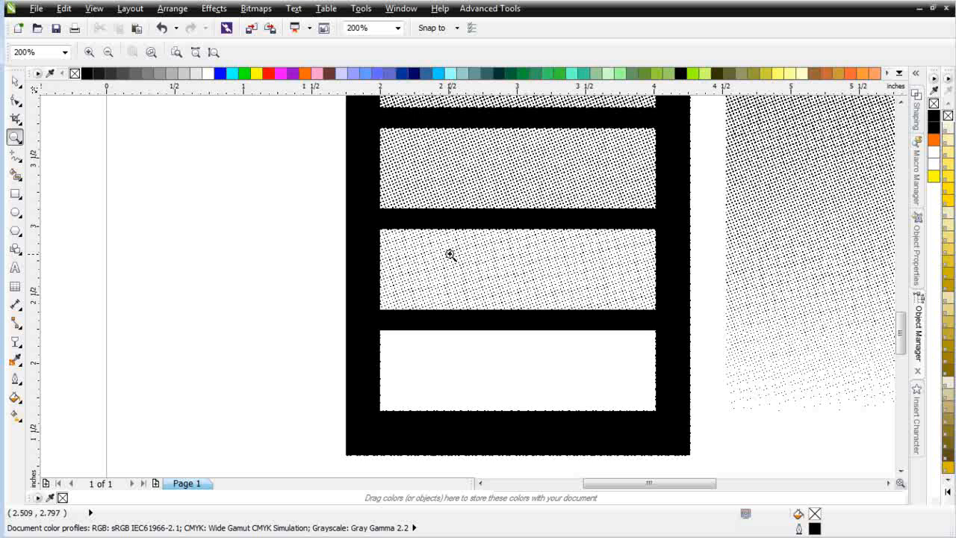
click(399, 27)
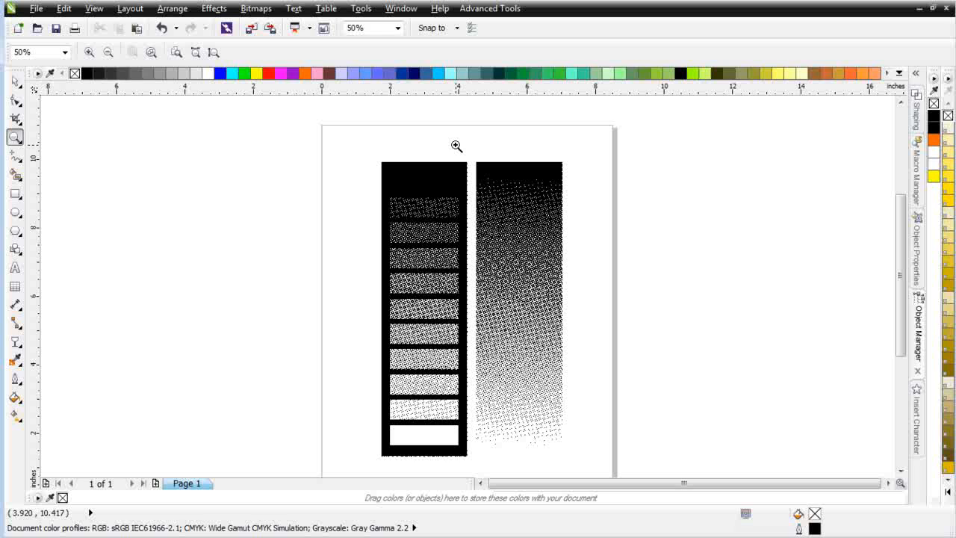
mouse_move(483, 134)
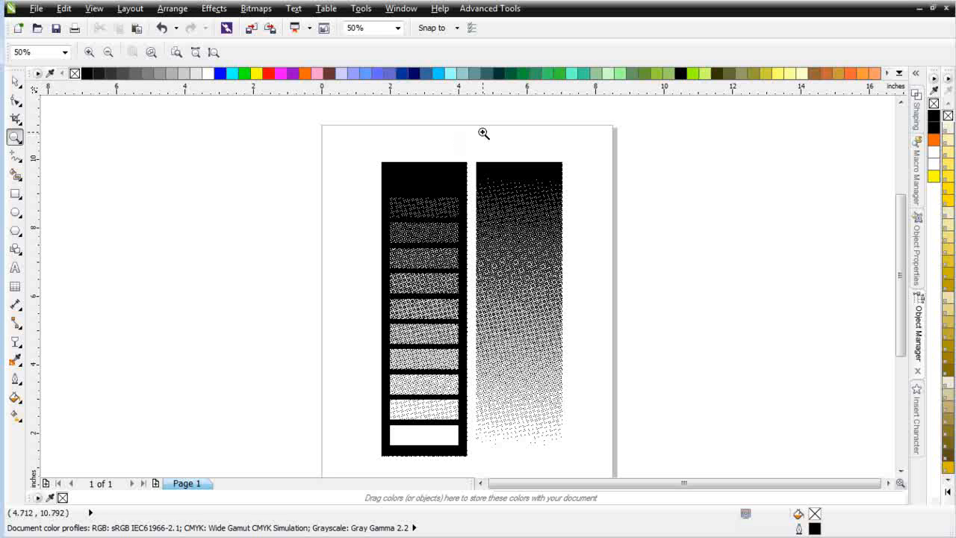
mouse_move(463, 43)
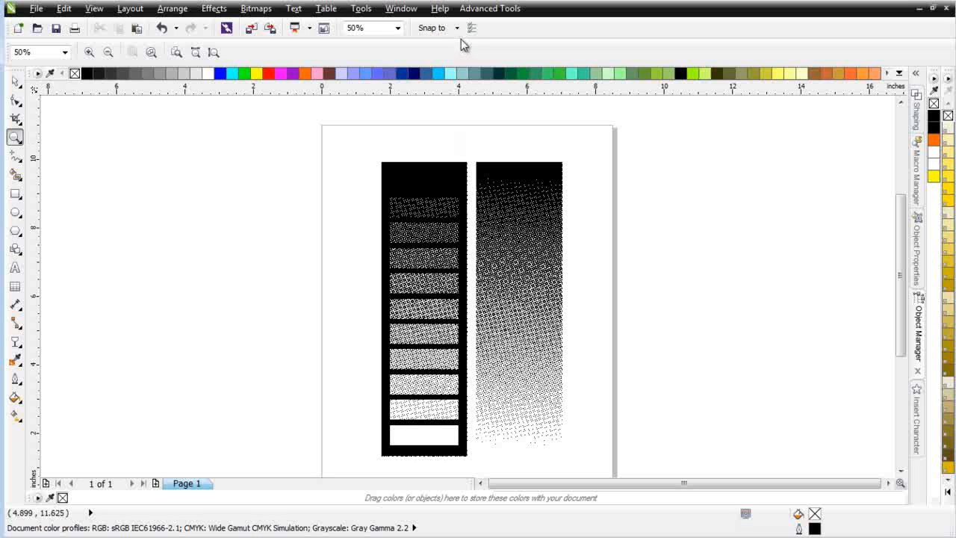